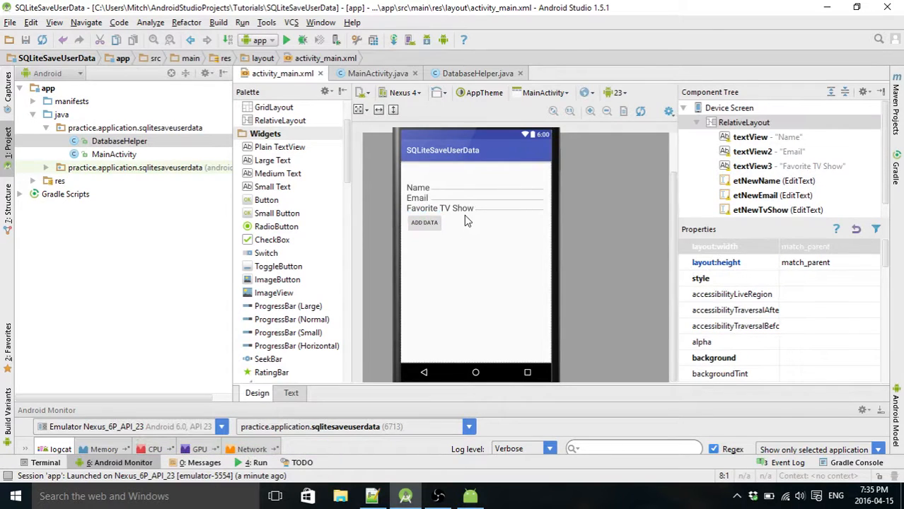
mouse_move(452, 280)
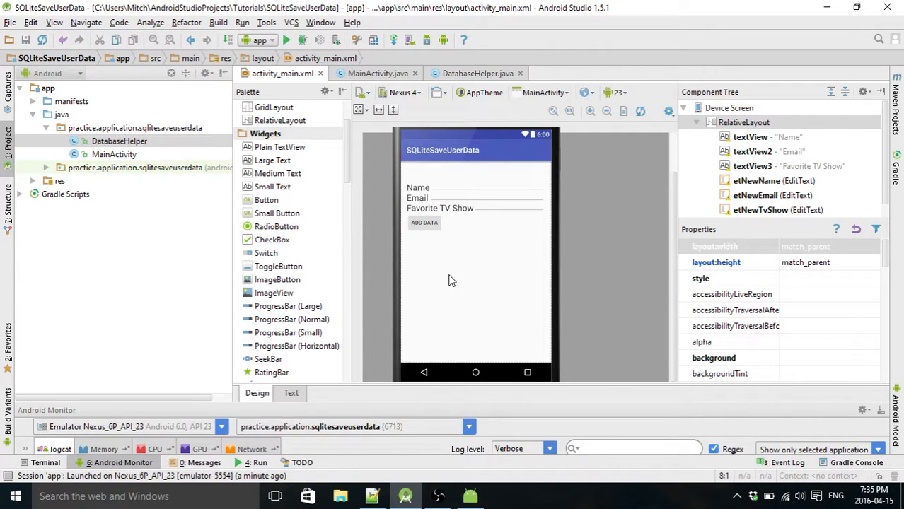
mouse_move(352, 223)
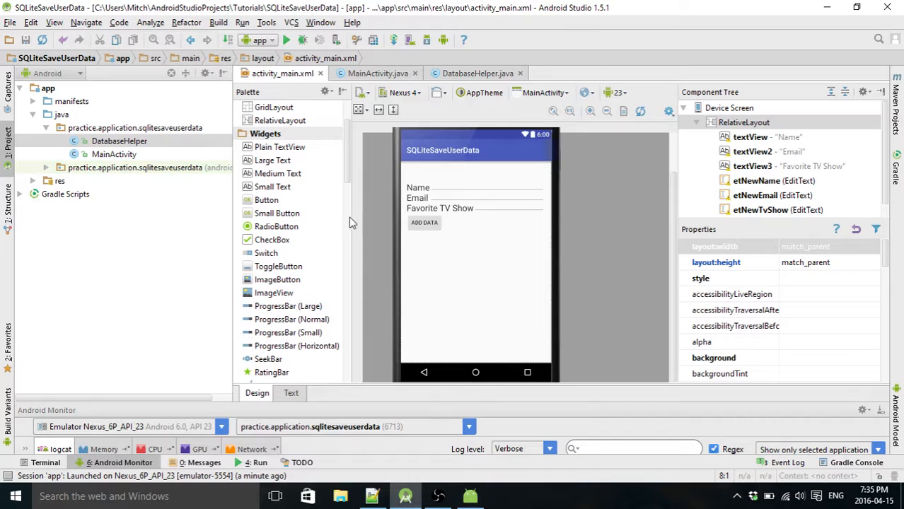
Place a Button beside ADD DATA with text ViewData and a btnView id.
click(266, 200)
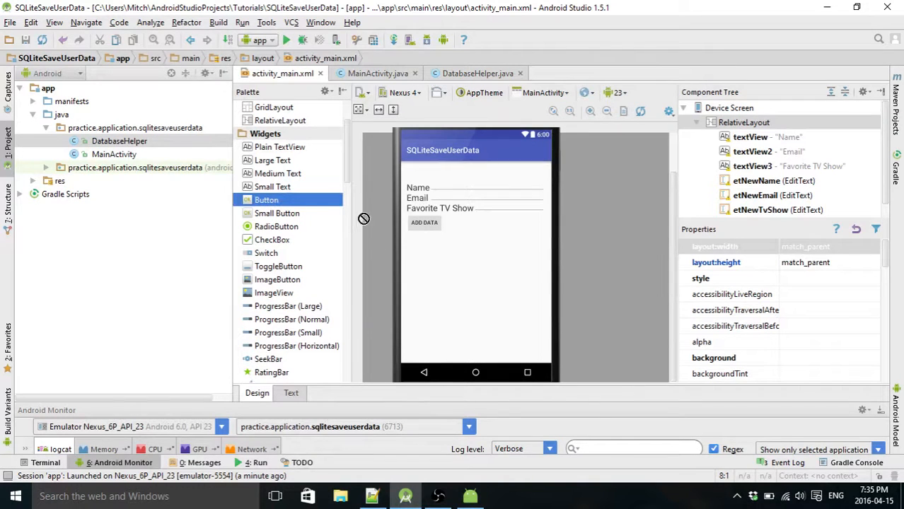
drag(266, 199, 464, 222)
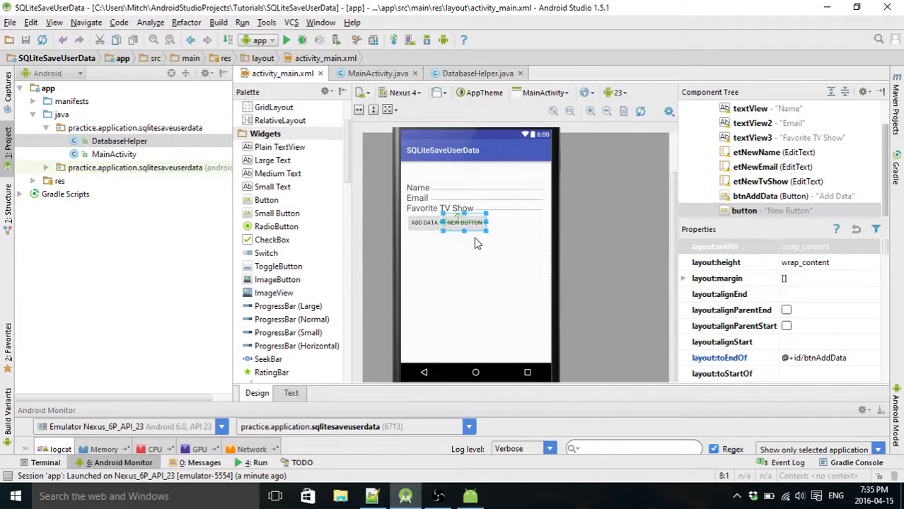
double_click(464, 222)
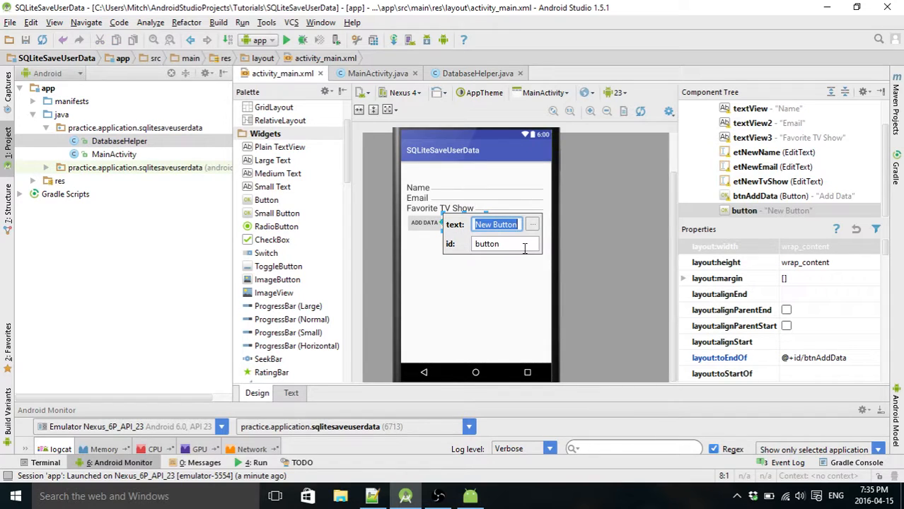
text(ViewData)
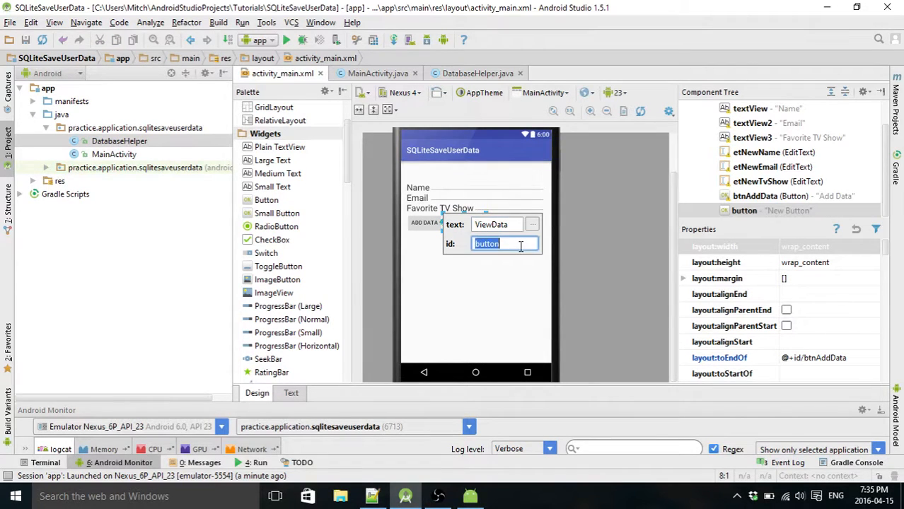
text(btnV)
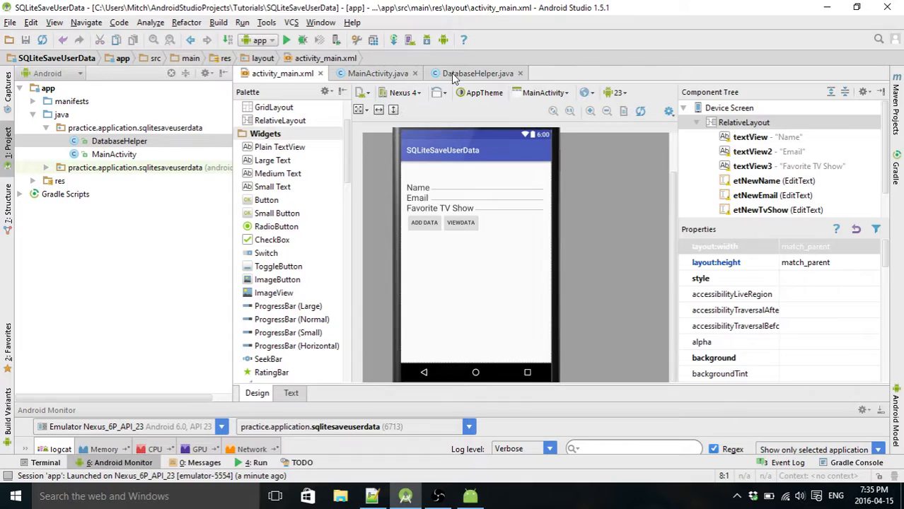
Start a public Cursor showData() method in DatabaseHelper that gets the writable database.
click(478, 73)
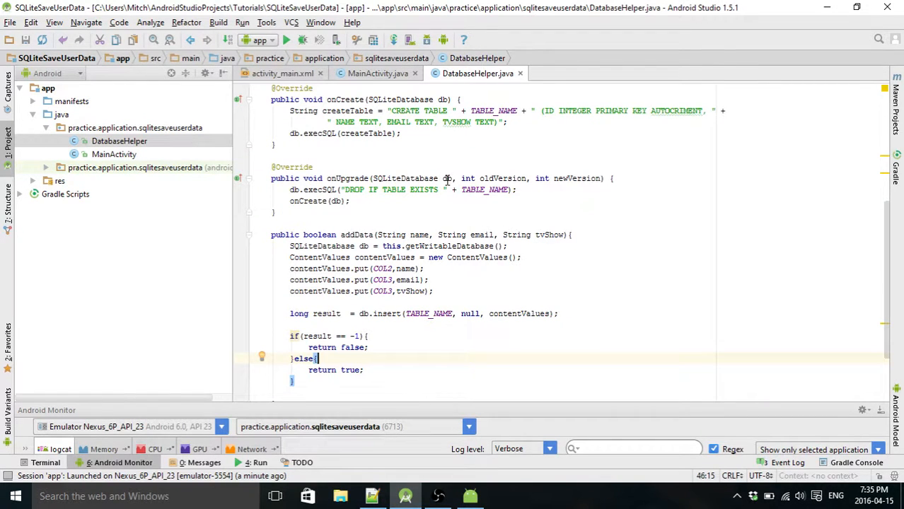
scroll(down, 3)
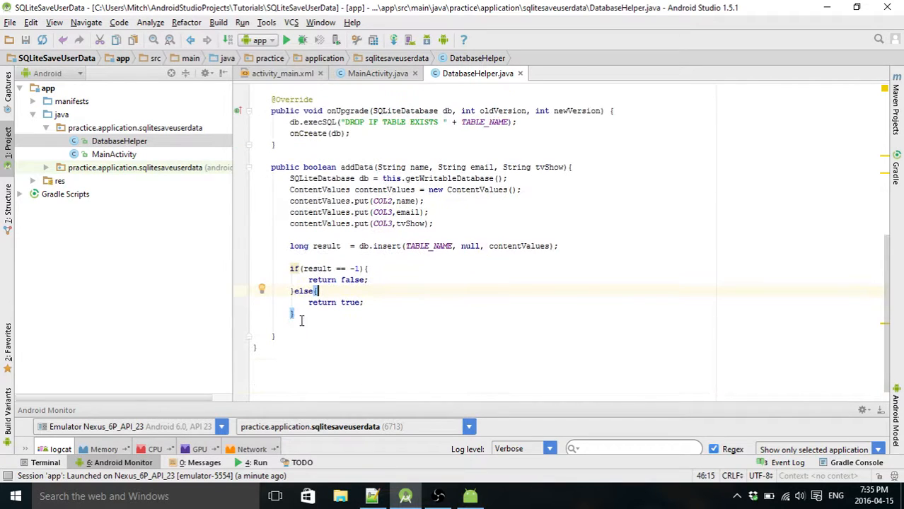
click(276, 337)
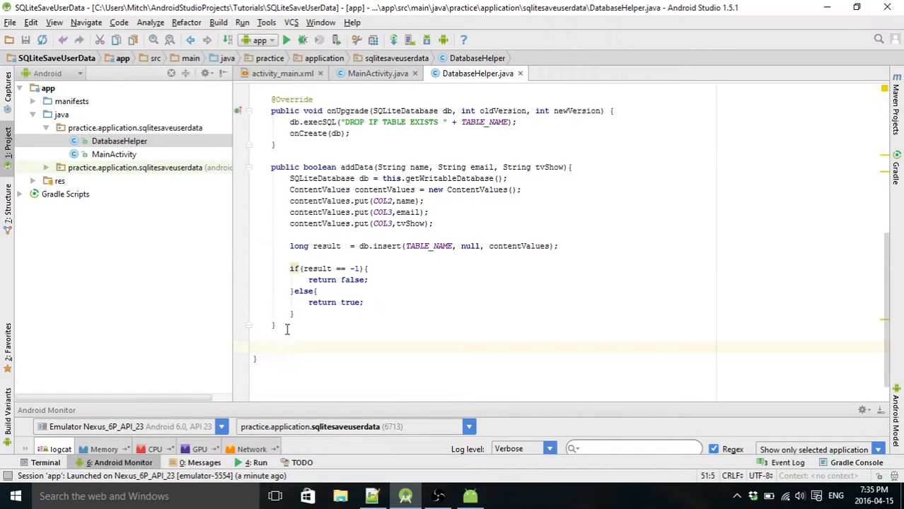
text(public)
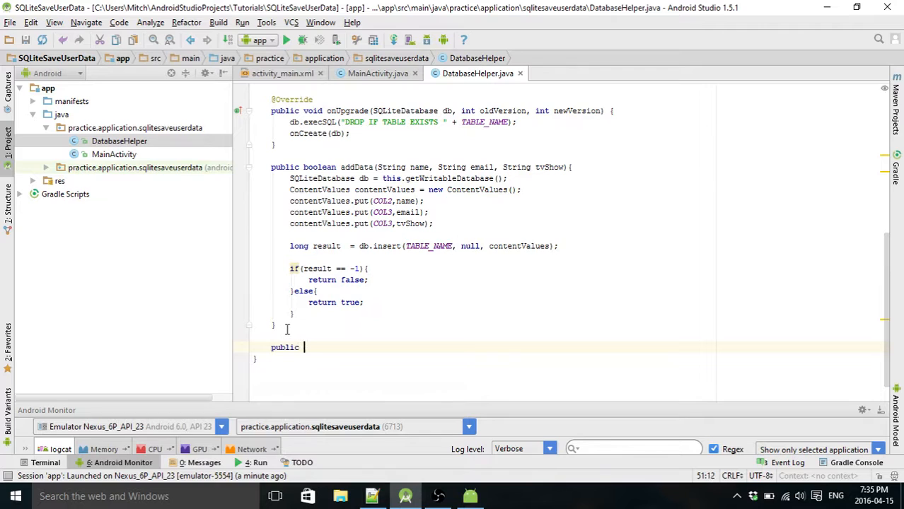
text(Cursor showData(){)
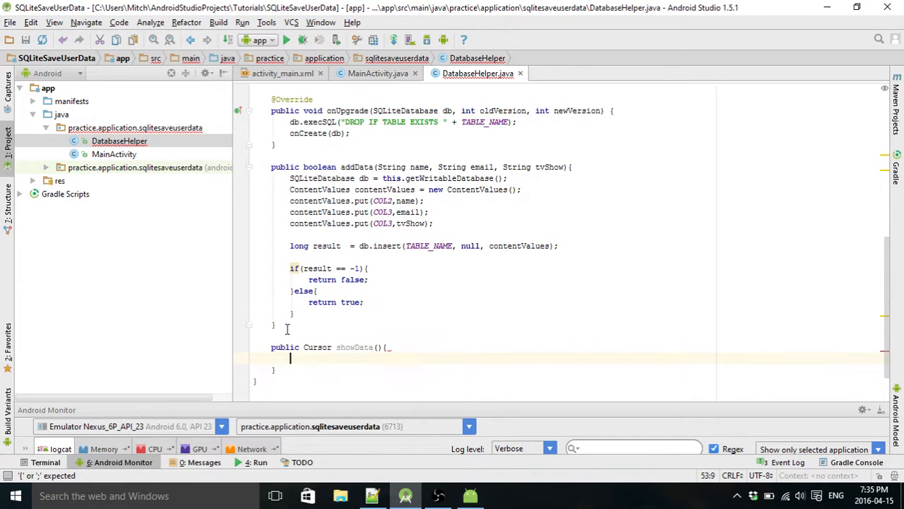
text(Sql)
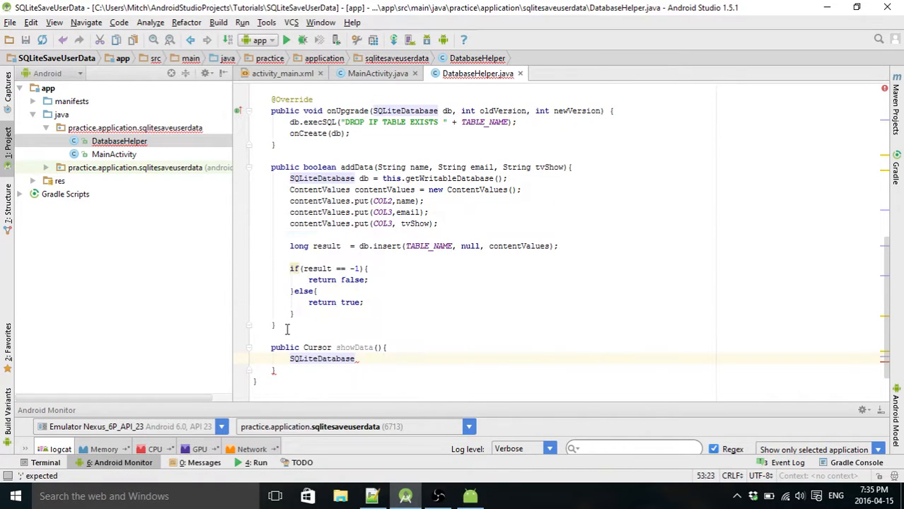
text(db =)
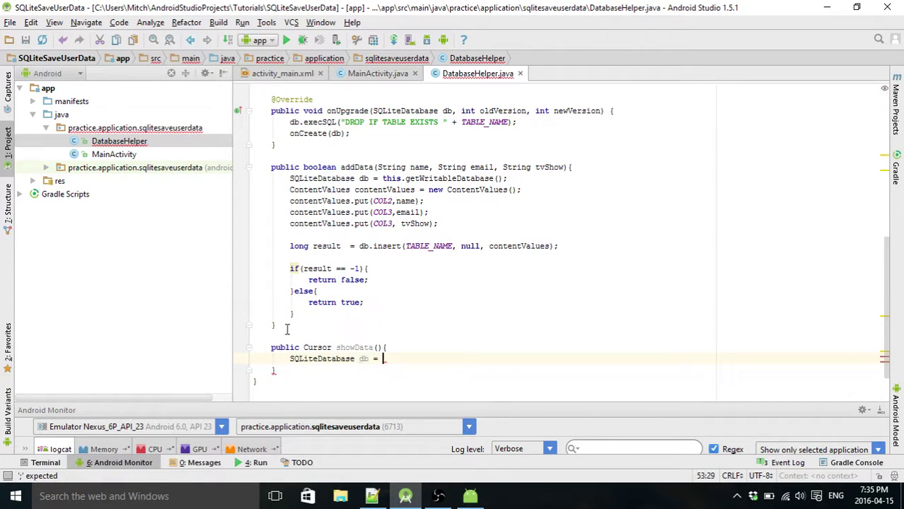
text(this.getWritableDatabase();)
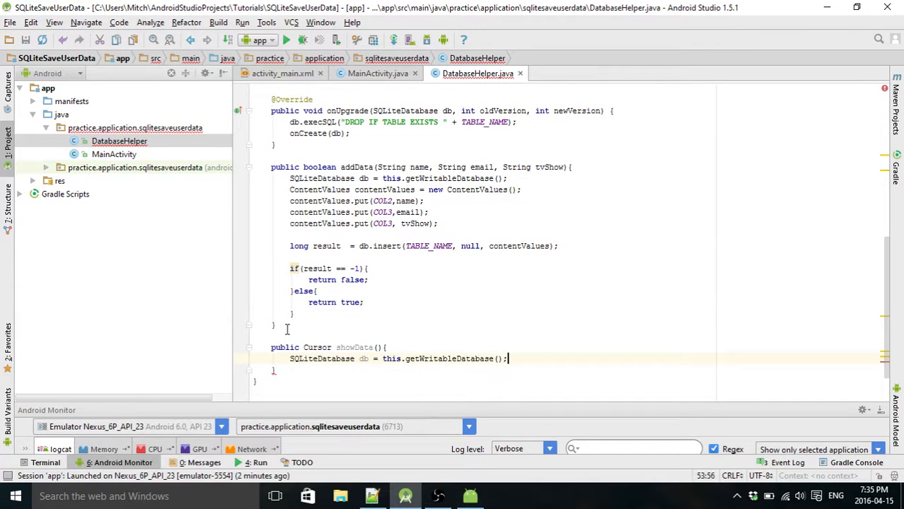
Query rawQuery("SELECT * FROM " + TABLE_NAME, null) into a Cursor and return data.
text(Cursor data = db.rawQuery(")
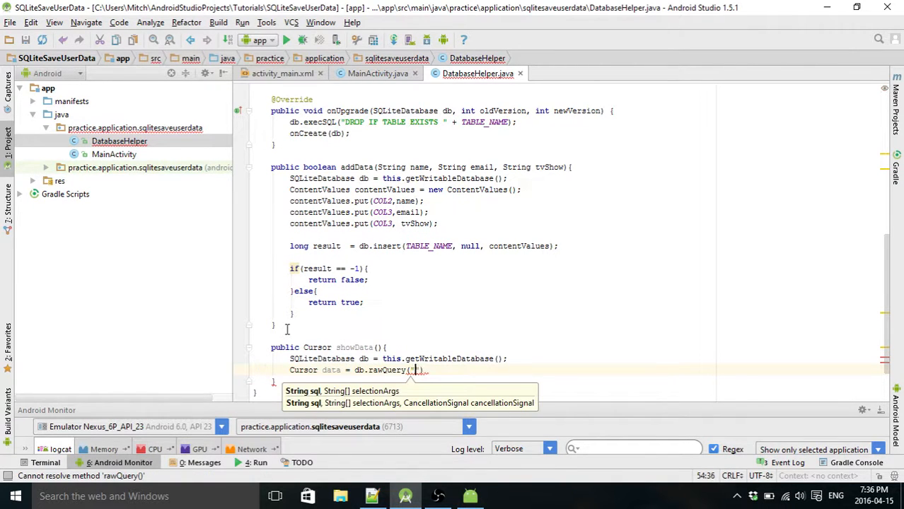
text(SELEC)
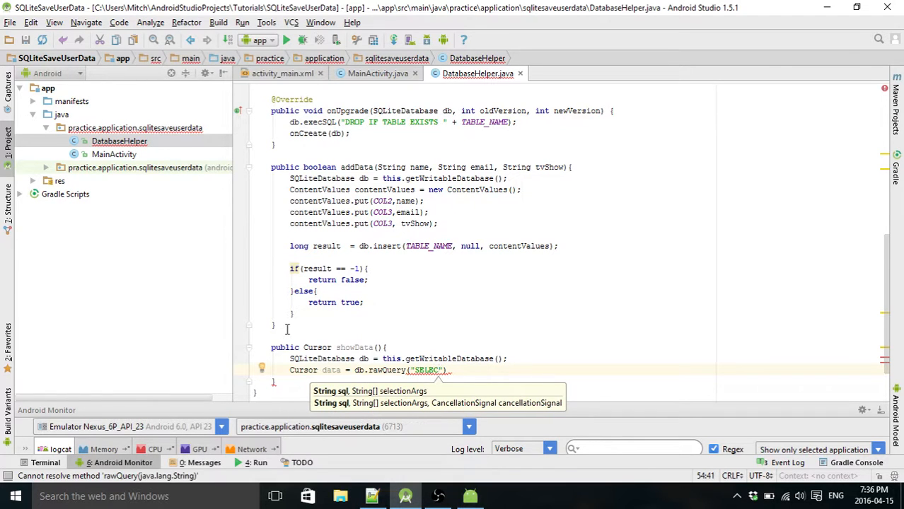
text(T)
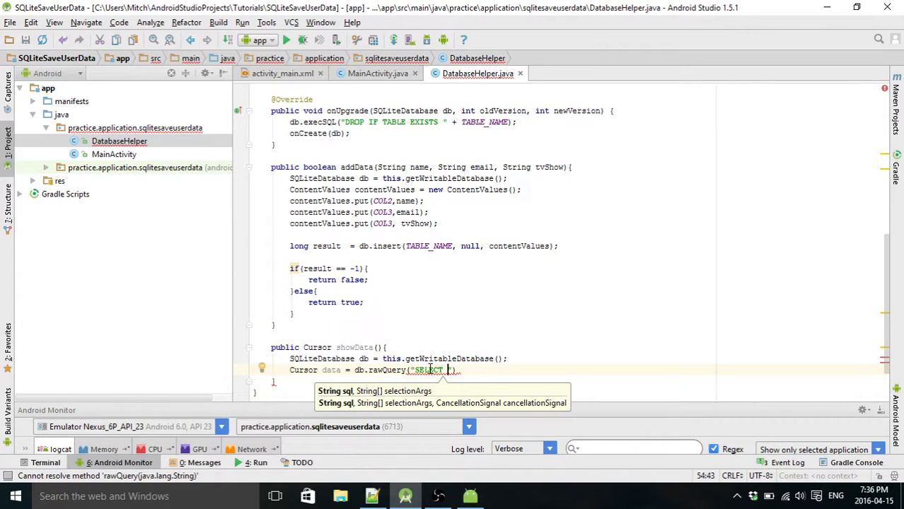
mouse_move(450, 331)
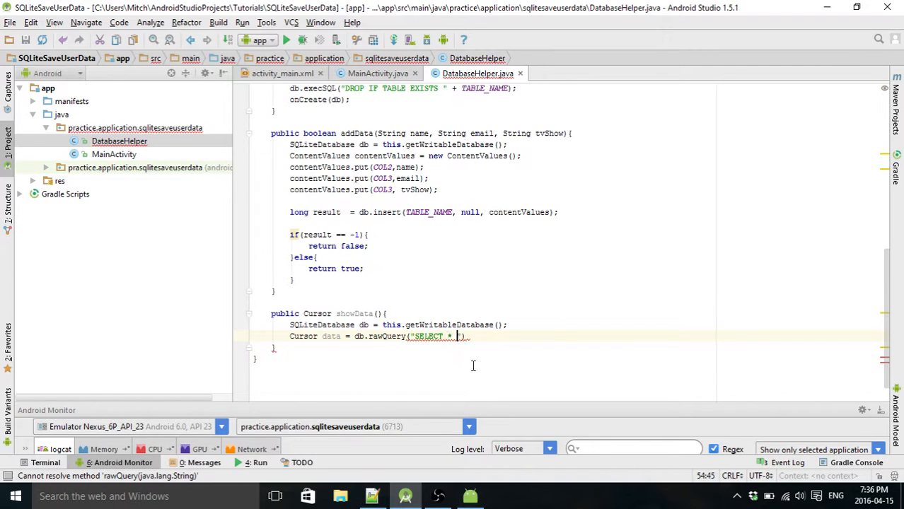
text(FROM)
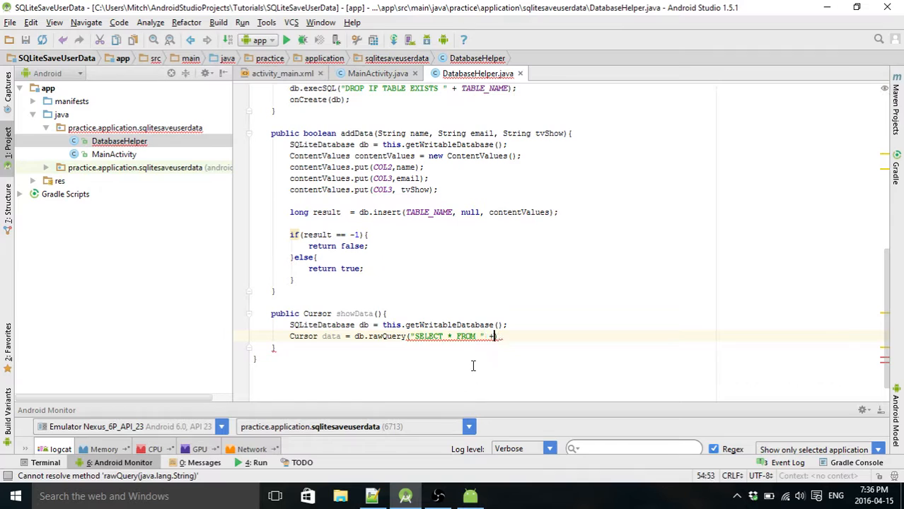
text(TABLE_NAME)
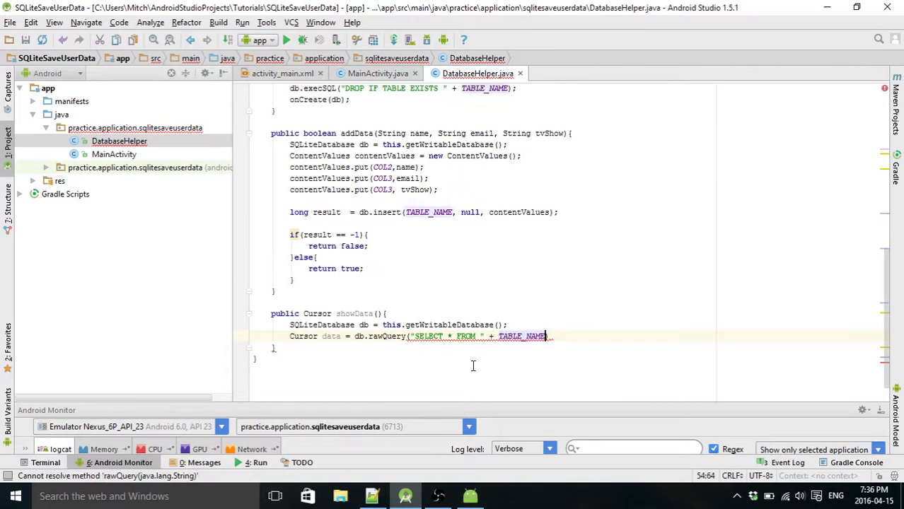
text(,nu)
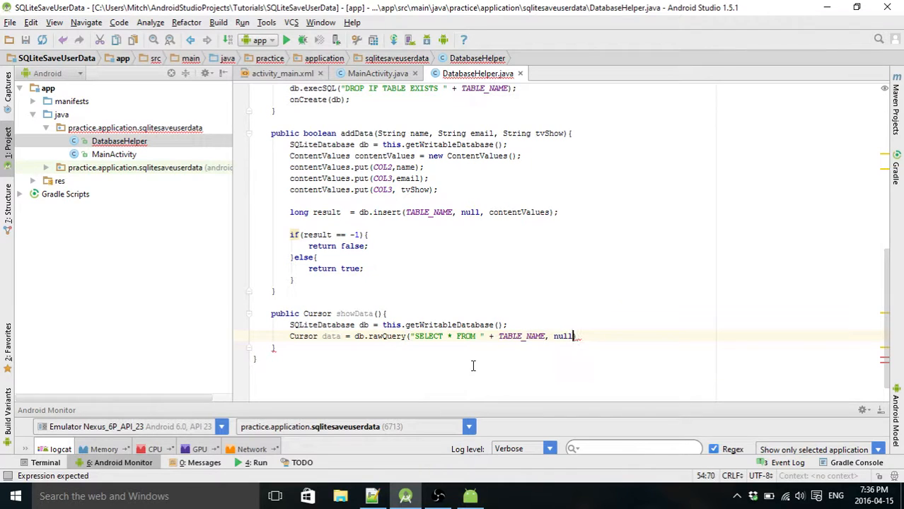
text();)
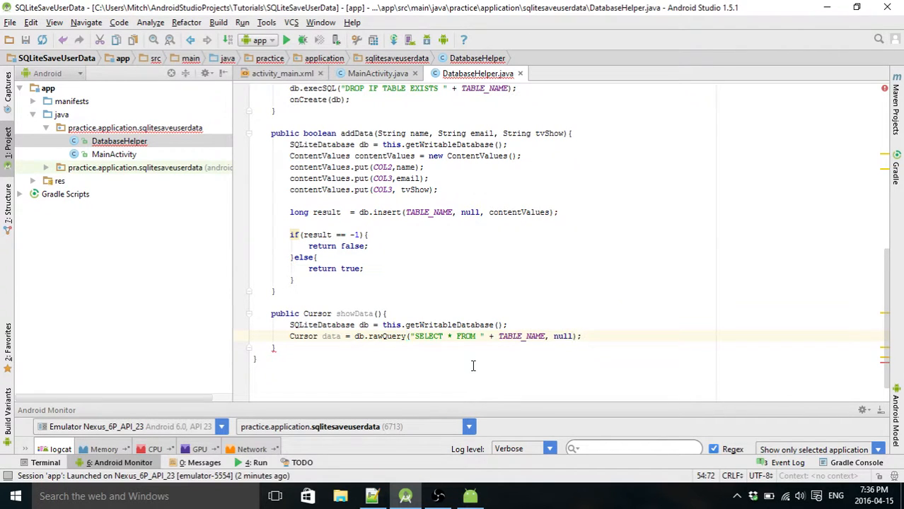
text(return data;)
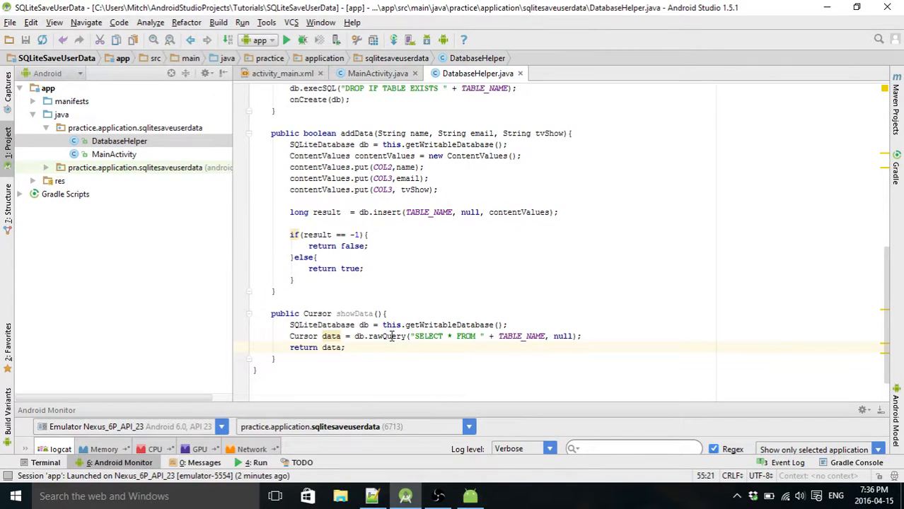
mouse_move(376, 73)
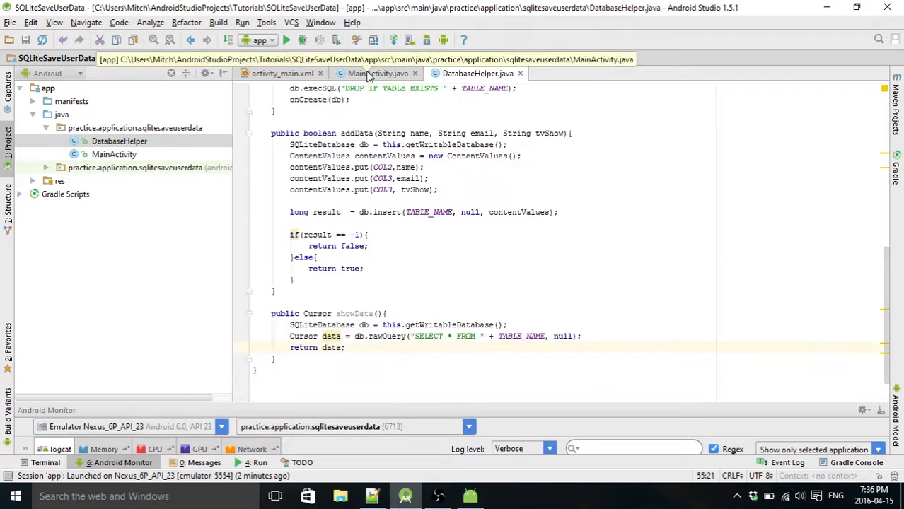
Rename the second Button field in MainActivity to btnViewData.
click(376, 74)
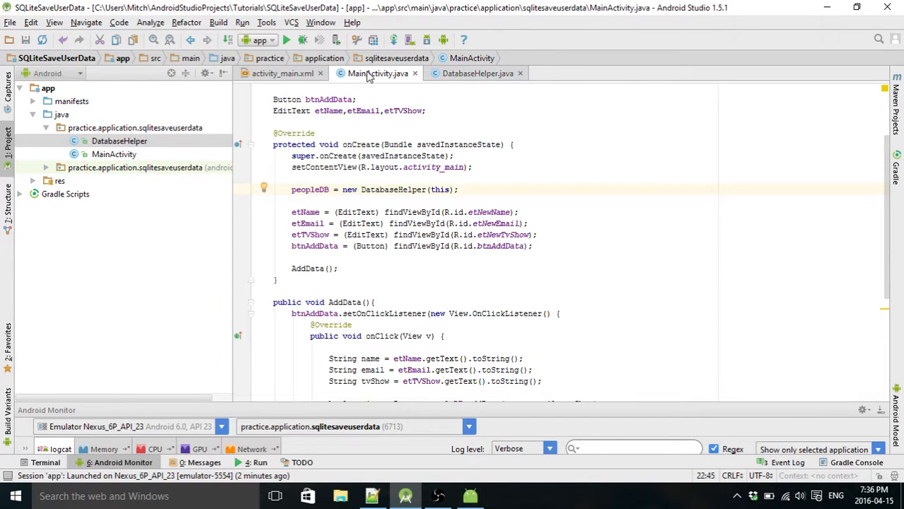
mouse_move(368, 85)
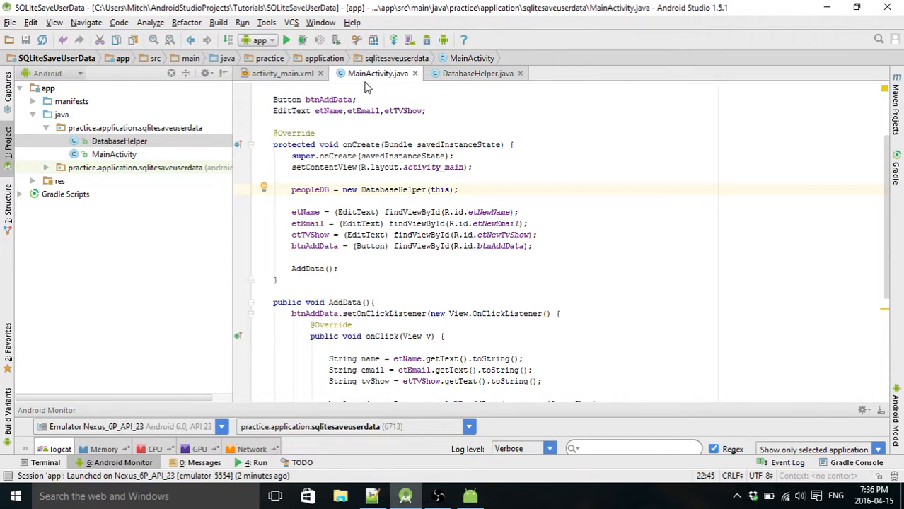
scroll(up, 3)
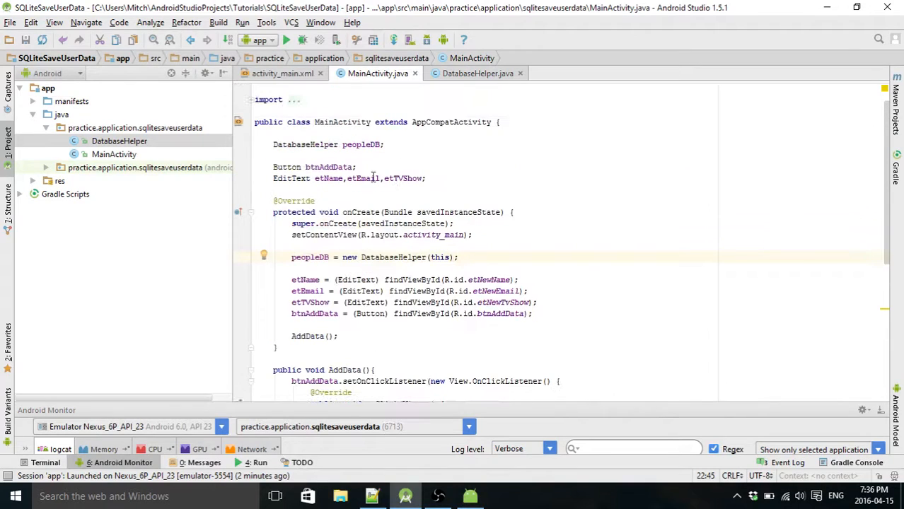
click(351, 167)
text(, getBtnAddDat)
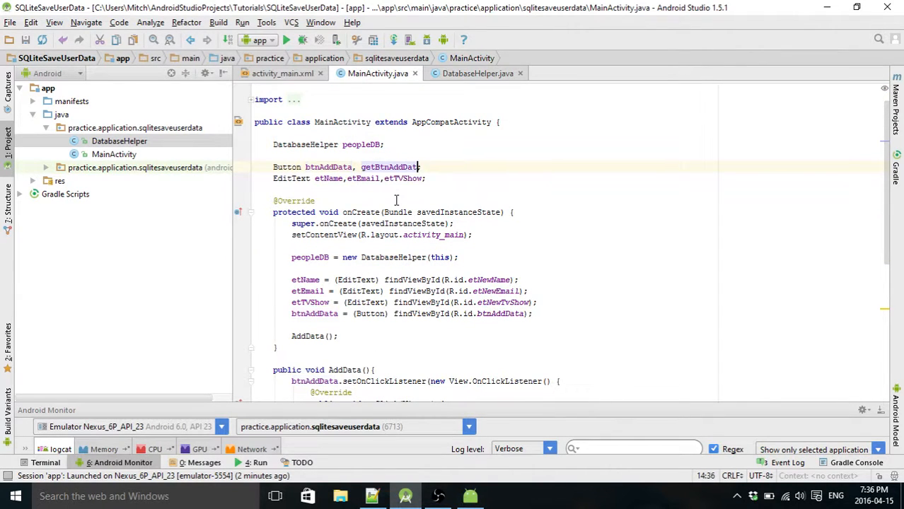
key(Backspace)
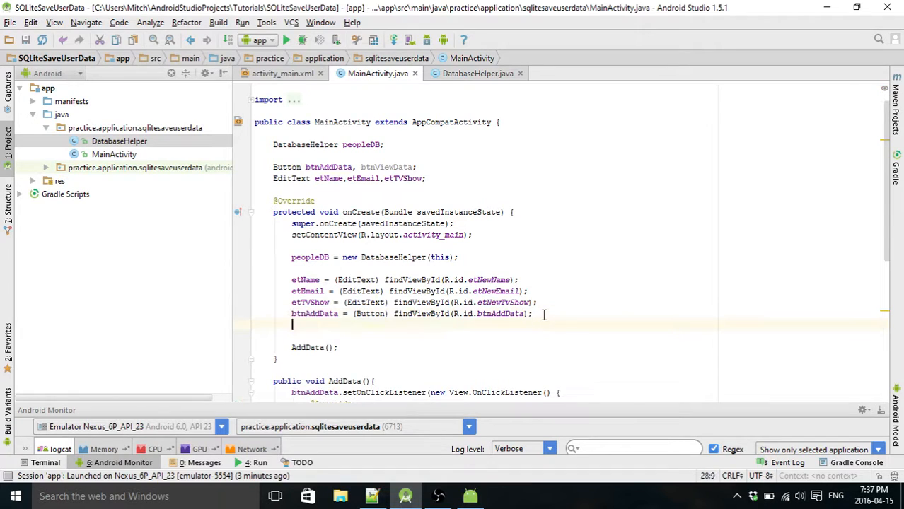
Duplicate the findViewById line and bind btnViewData to R.id.btnViewData.
text(btnAddData = (Button) findViewById(R.id.btnAddData);)
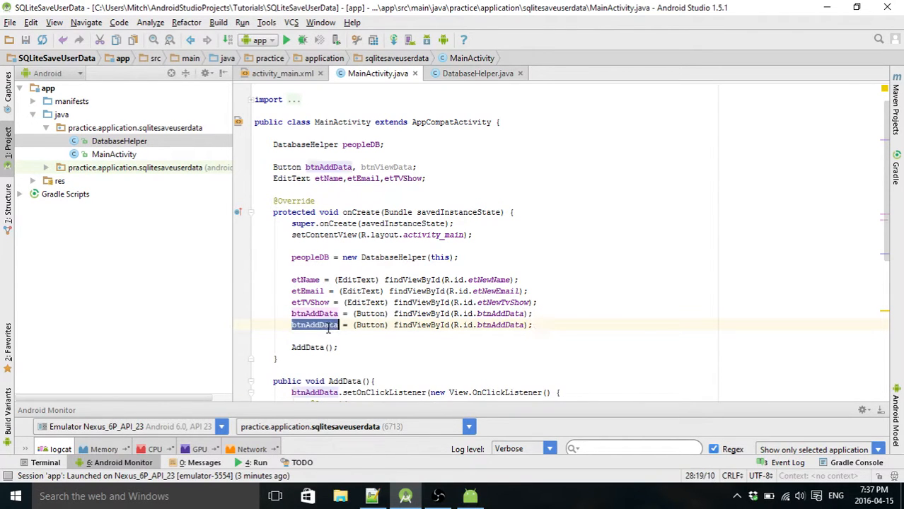
text(btnViewData)
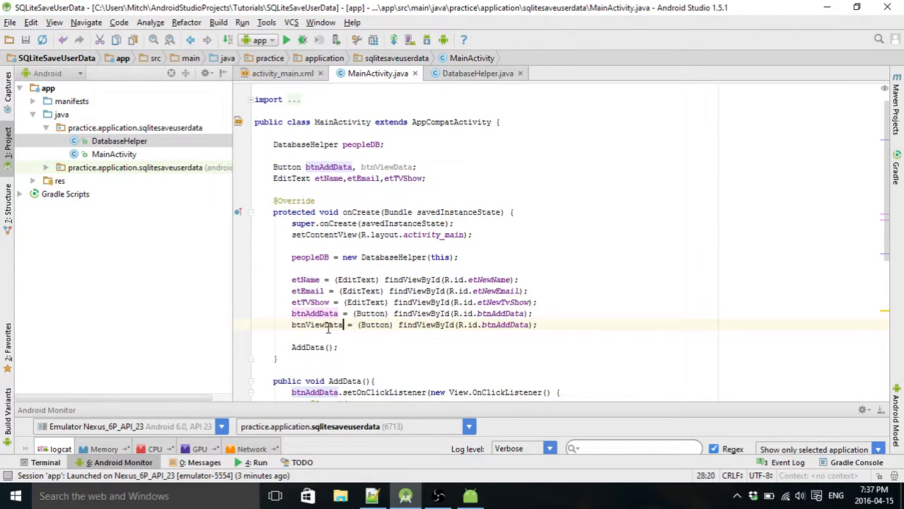
double_click(504, 324)
text(View)
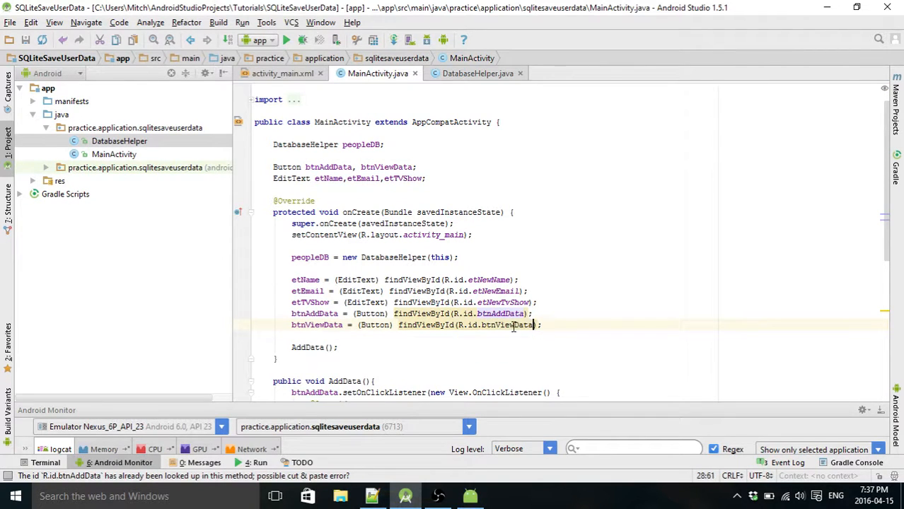
scroll(down, 3)
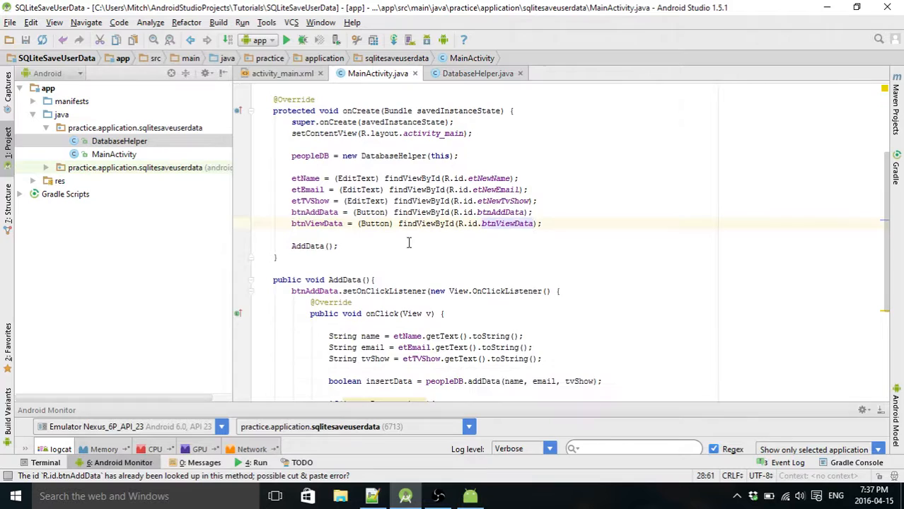
scroll(down, 3)
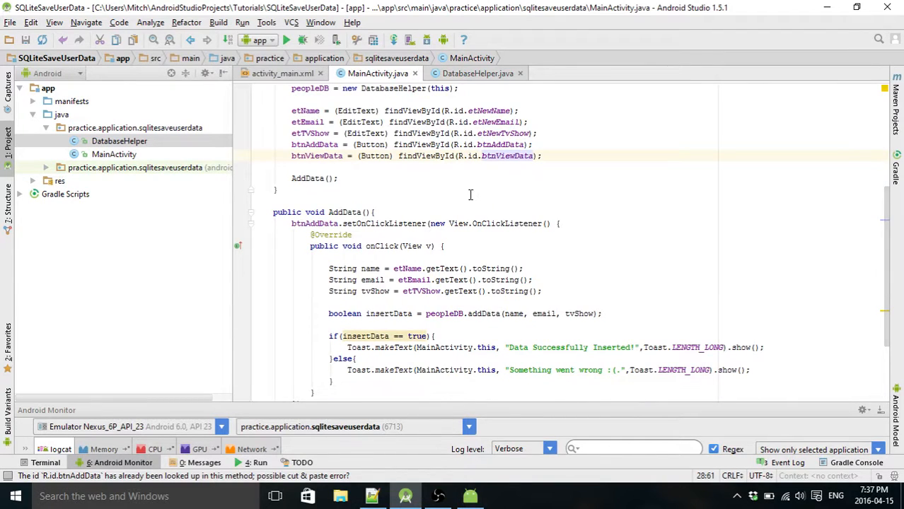
Write public void ViewData() with a btnViewData setOnClickListener(new View.OnClickListener).
scroll(down, 3)
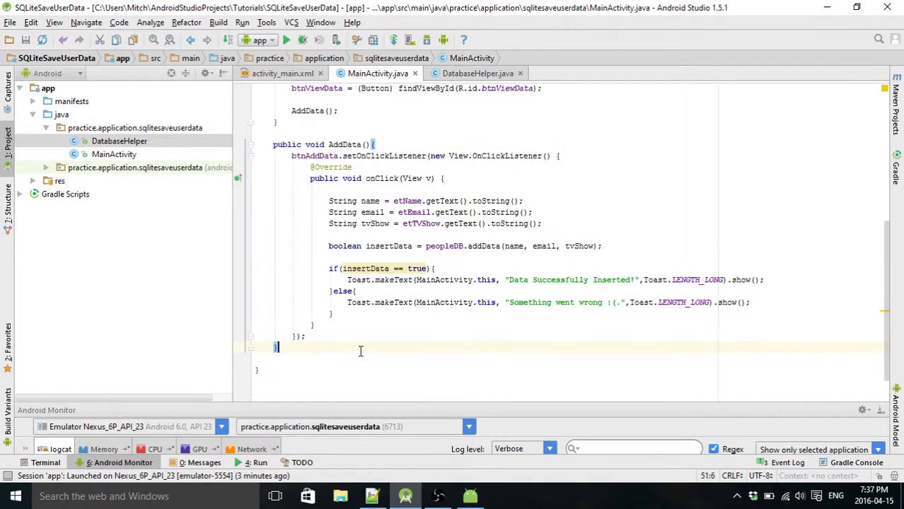
text(public)
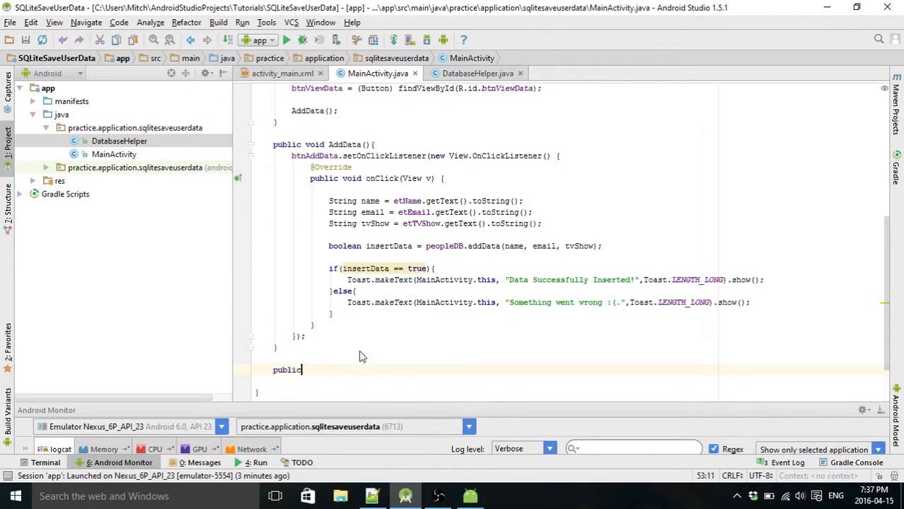
text(void vi)
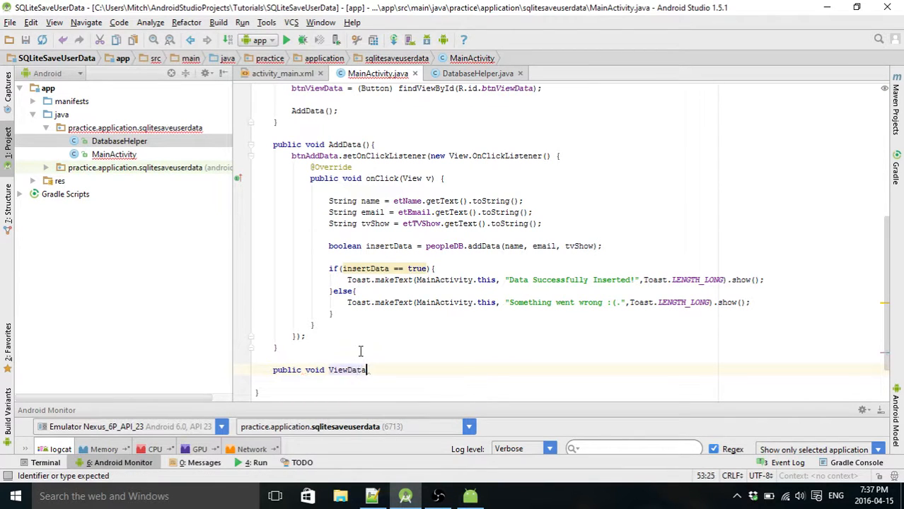
text((){)
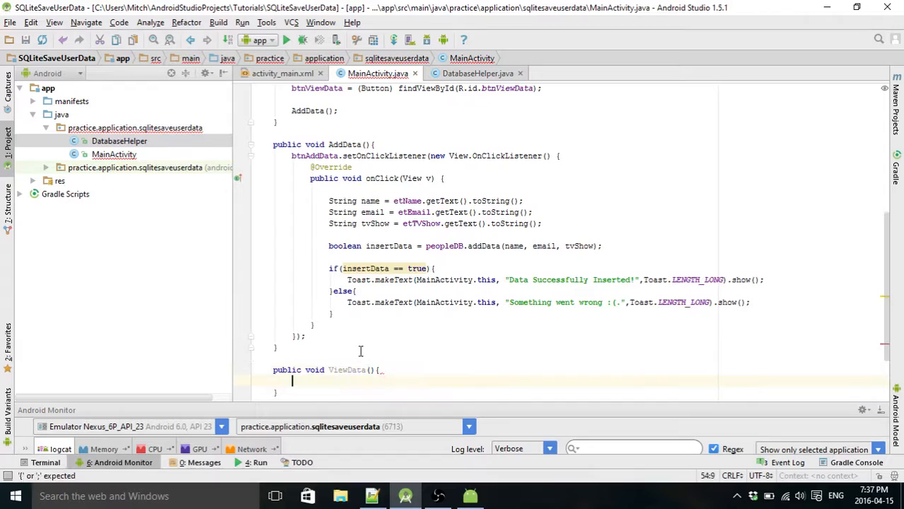
text(btnViewData.)
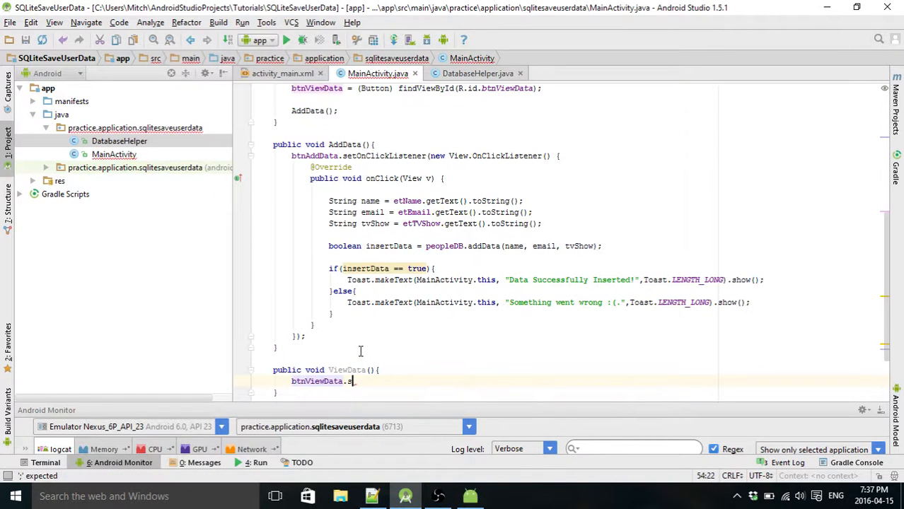
text(setOnClickListener();)
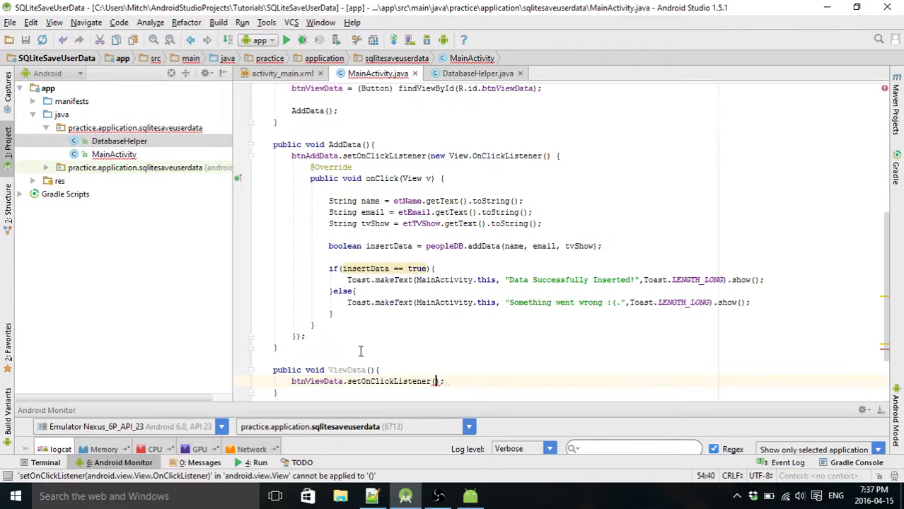
text(new On)
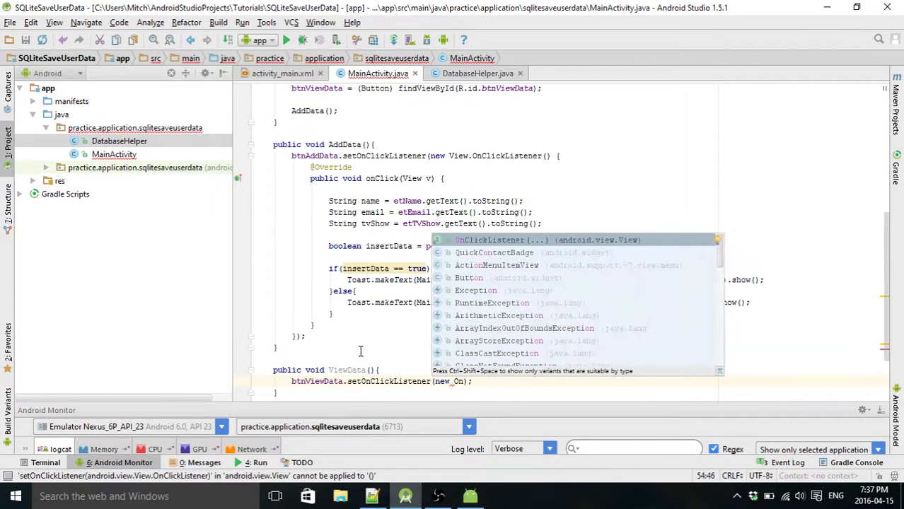
mouse_move(458, 242)
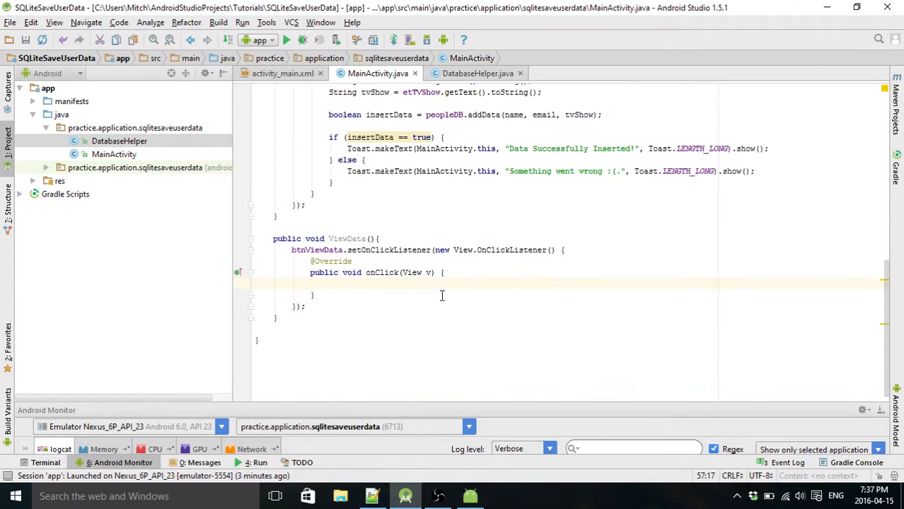
Assign Cursor data = peopleDB.showData(), confirming the method name in DatabaseHelper.
text(Cursor data =)
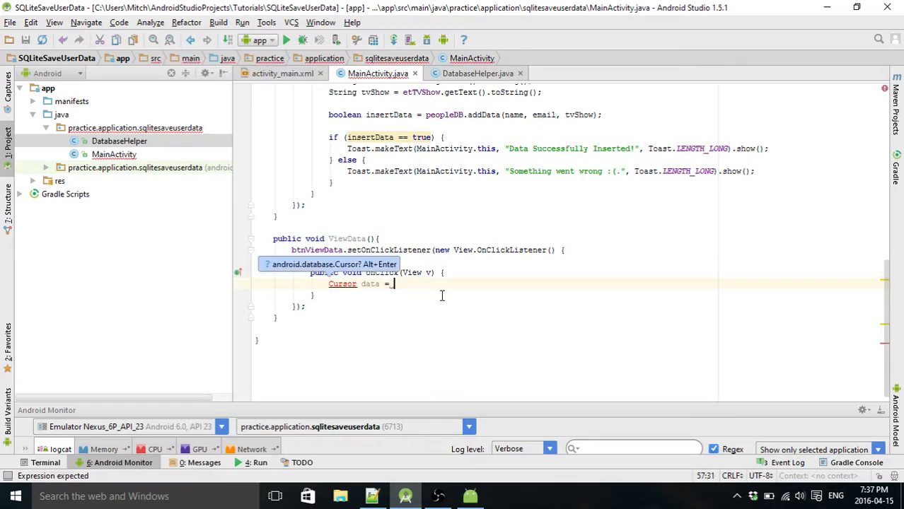
text(peopleDB)
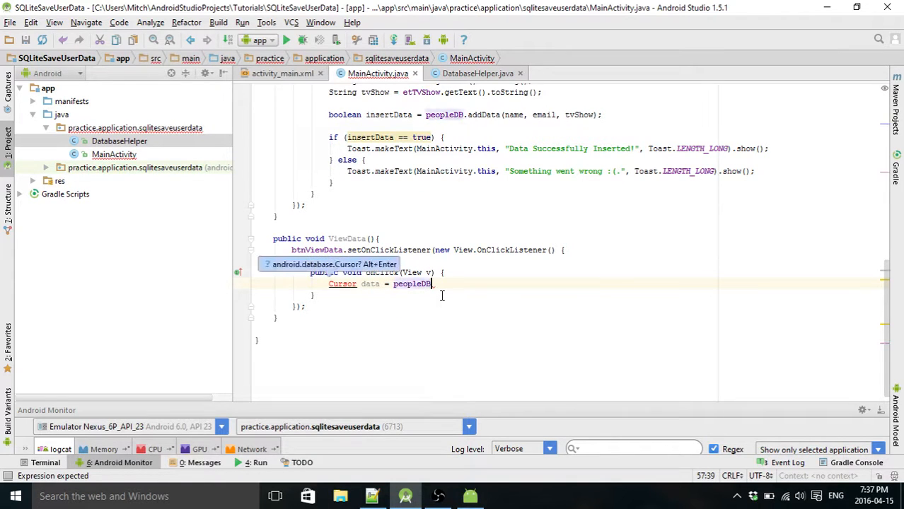
text(.)
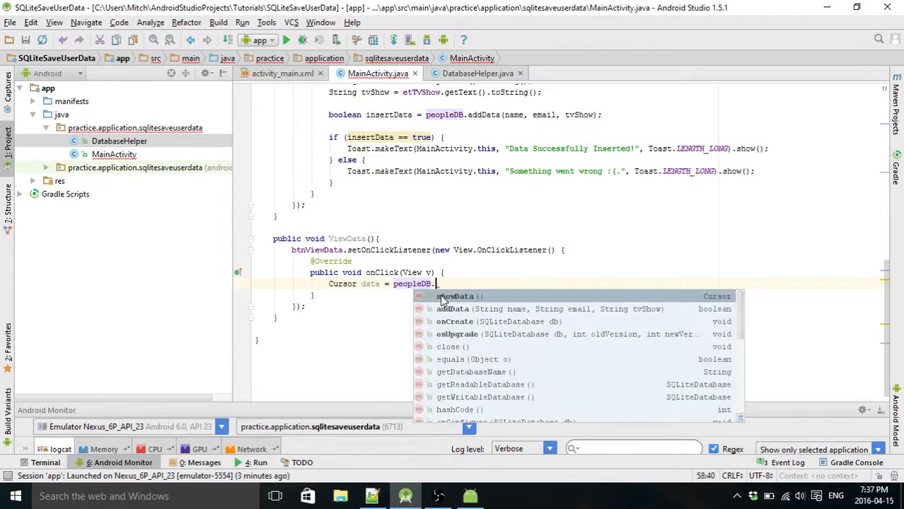
mouse_move(460, 303)
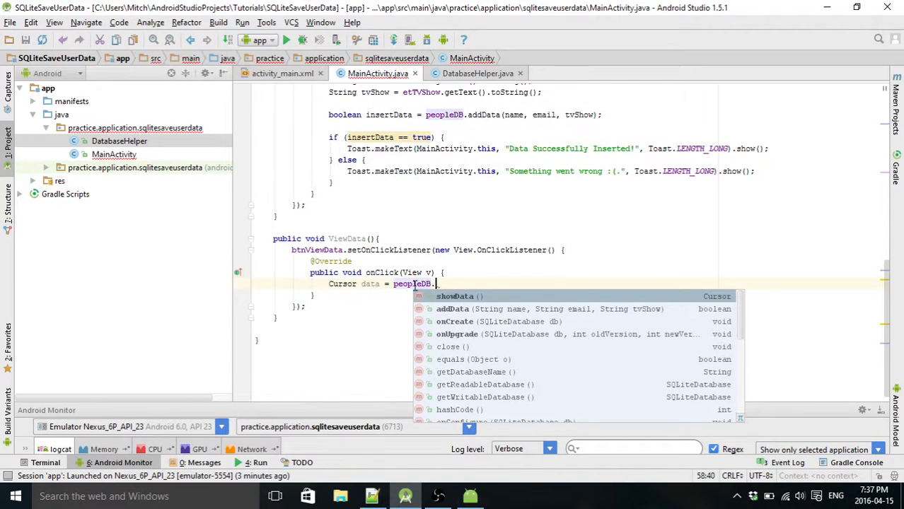
mouse_move(459, 297)
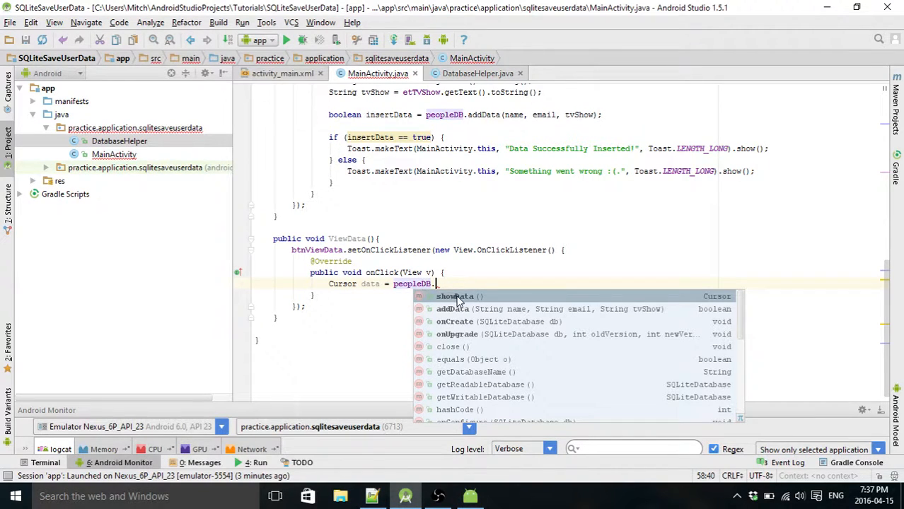
click(478, 74)
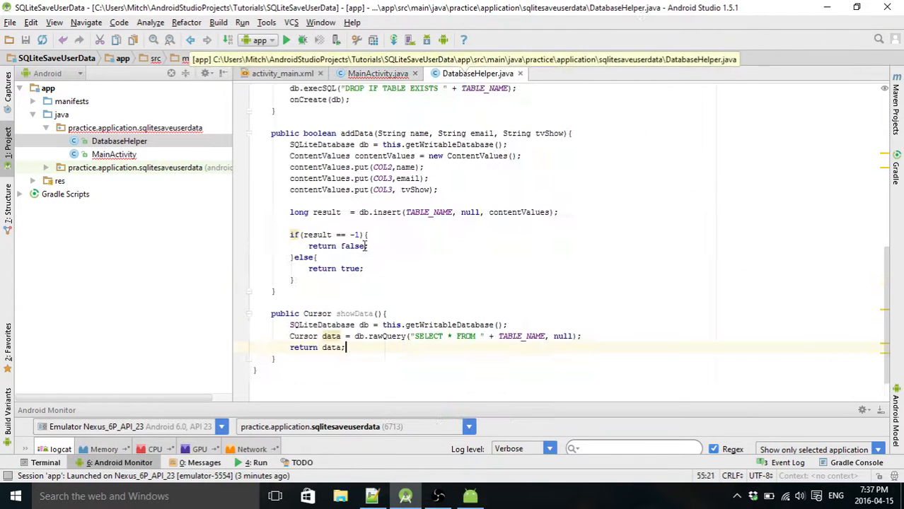
double_click(354, 314)
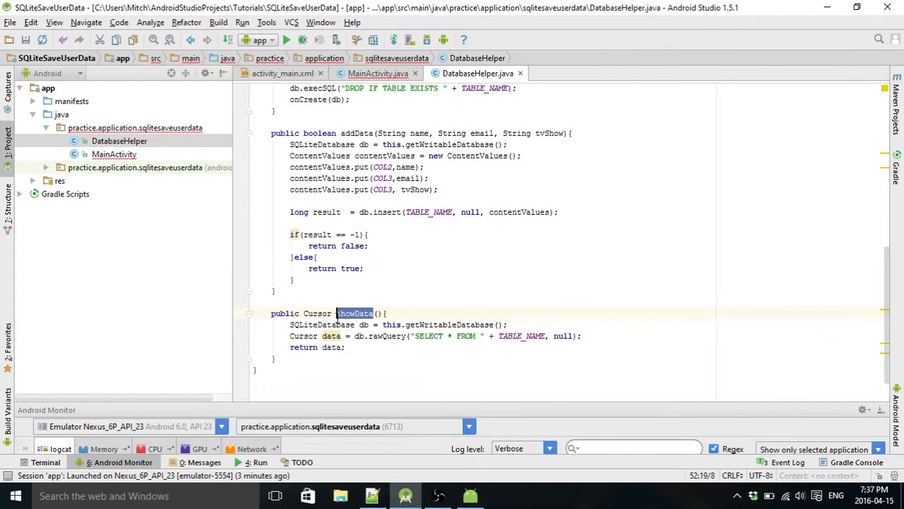
click(377, 74)
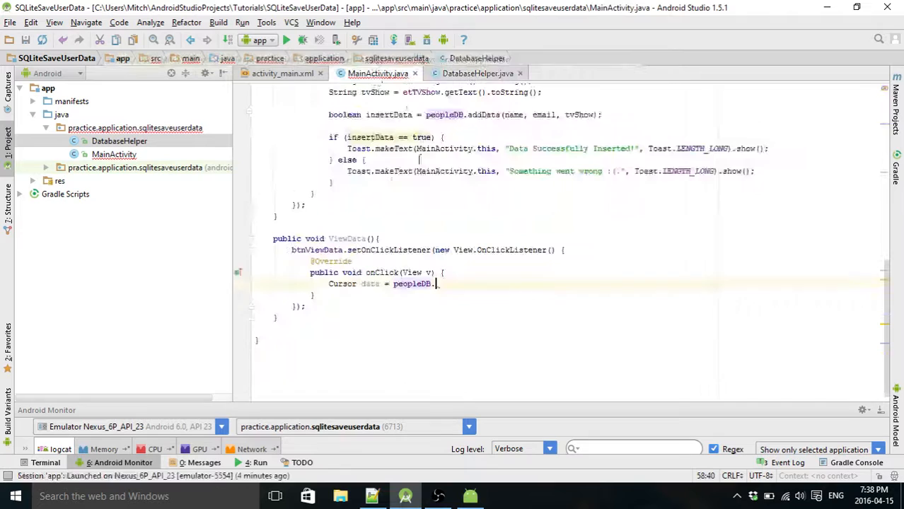
text(showData();)
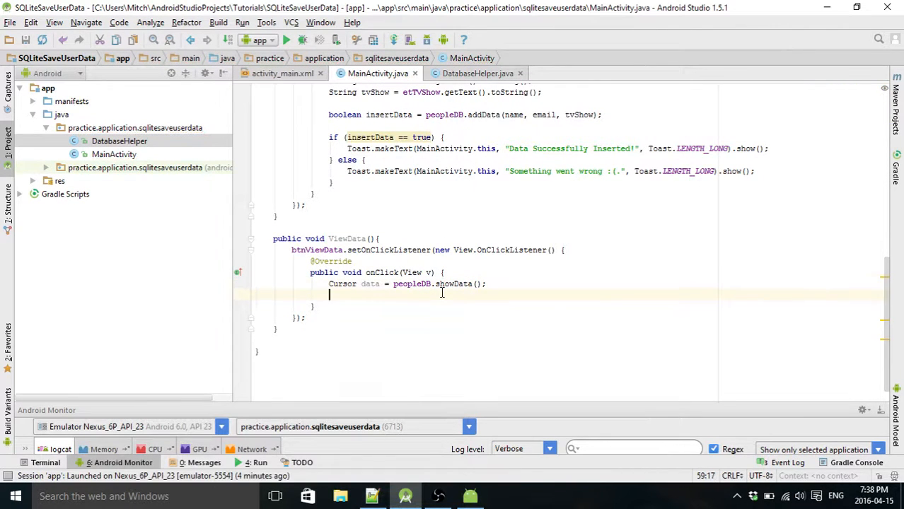
Add if(data.getCount() == 0){ //message } in onClick and begin a StringBuffer declaration.
text(if(d)
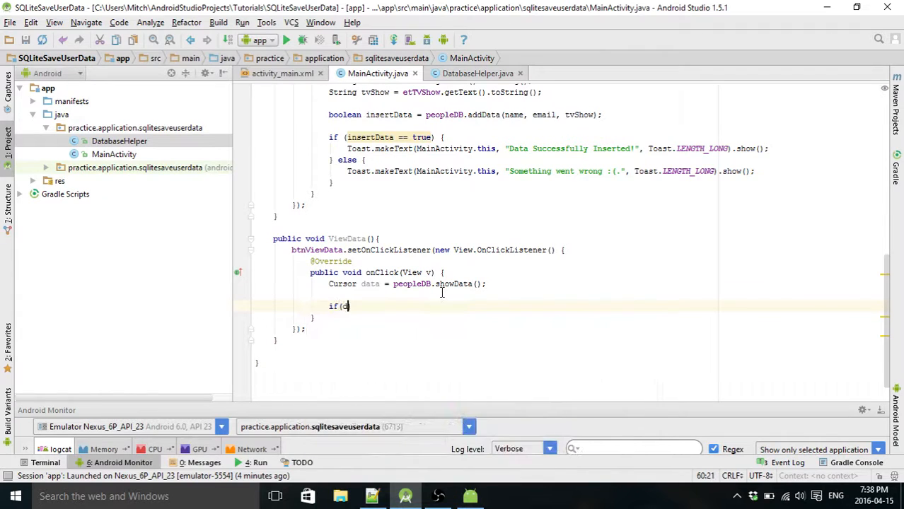
text(data.getCount()
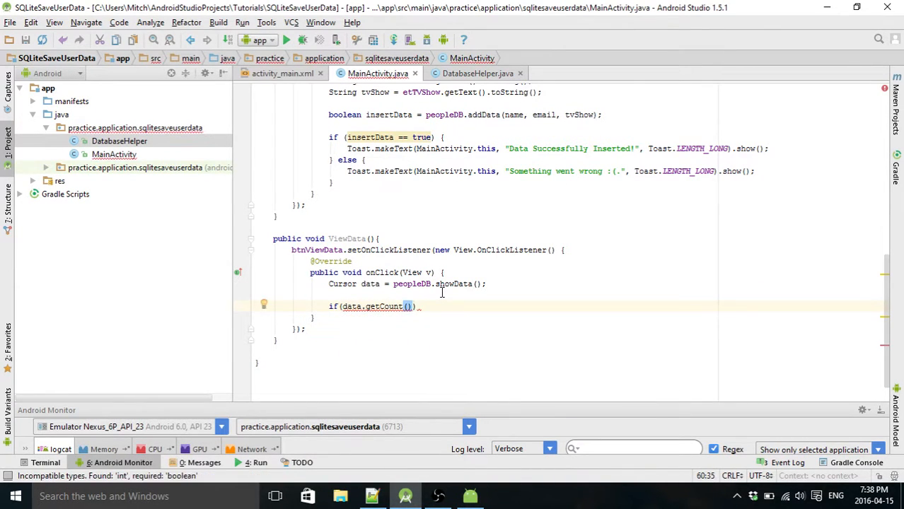
text(== 0)
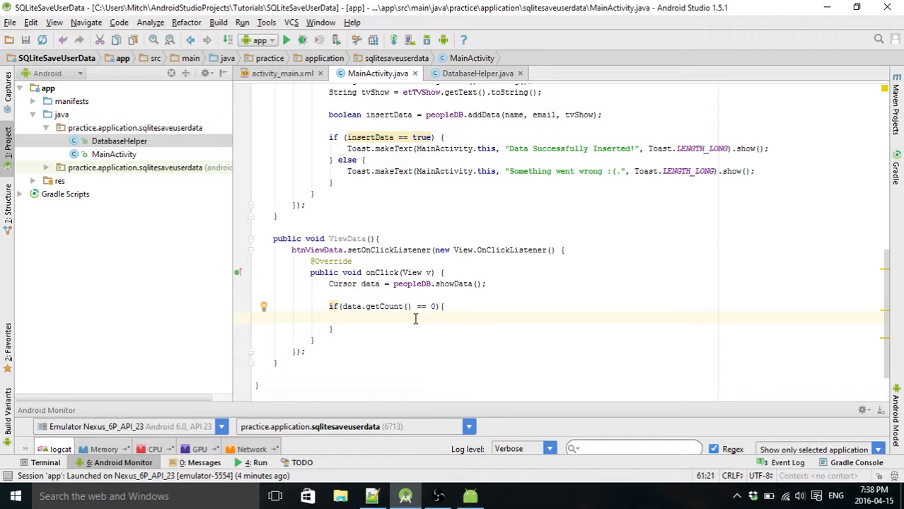
text(//)
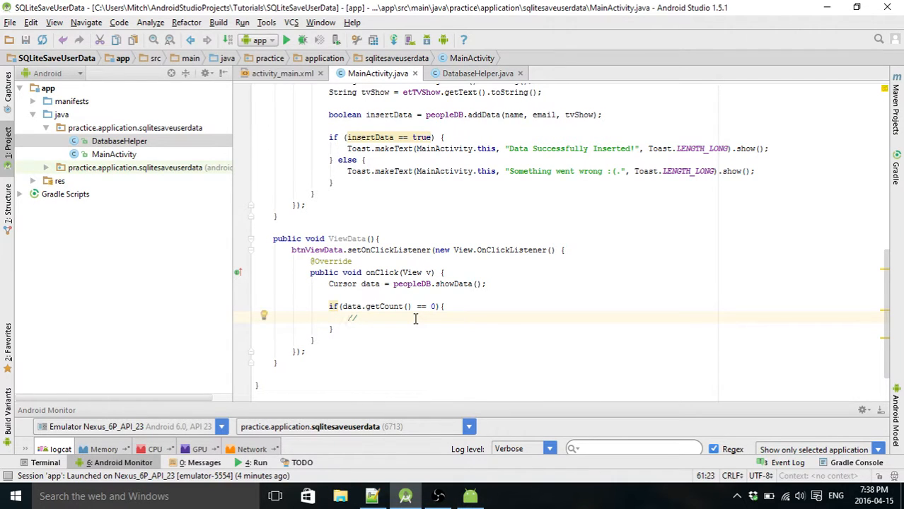
text(message)
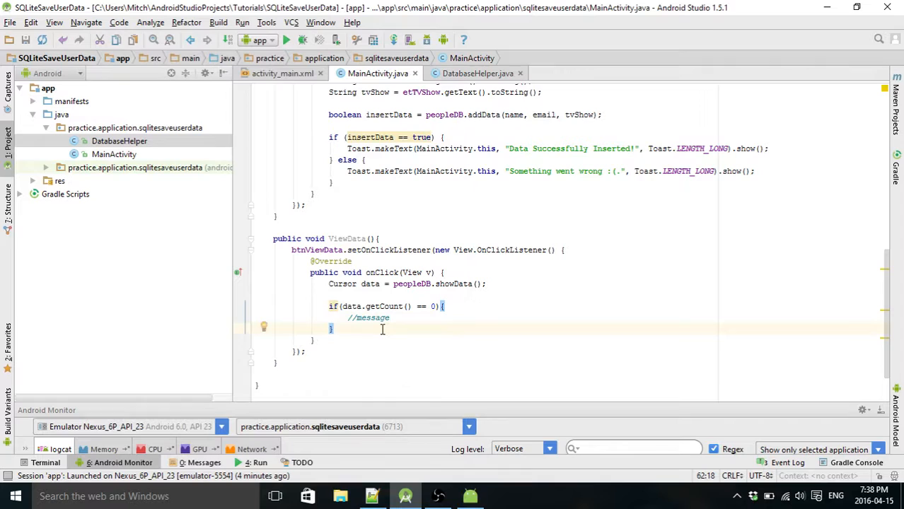
text(StringBuffer buffer =)
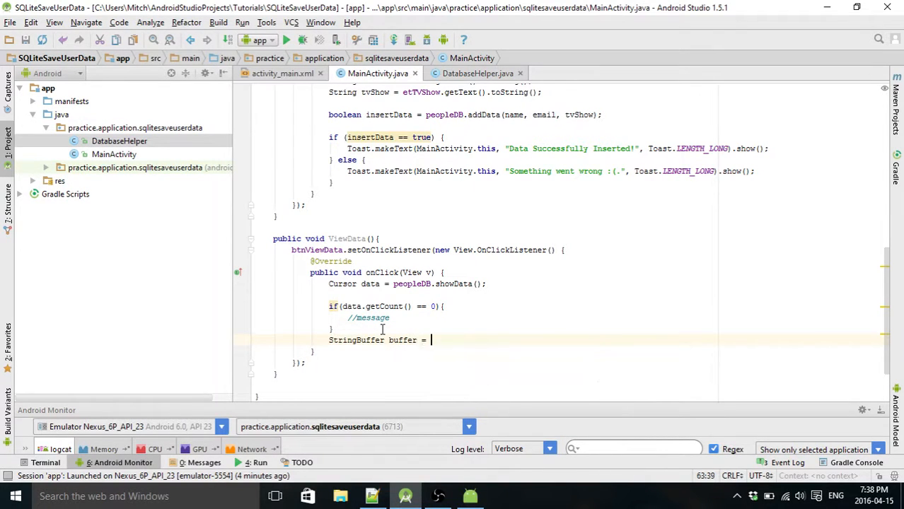
Declare StringBuffer buffer = new StringBuffer() and start a while(data.moveToNext()) loop.
text(new StringBuffer();)
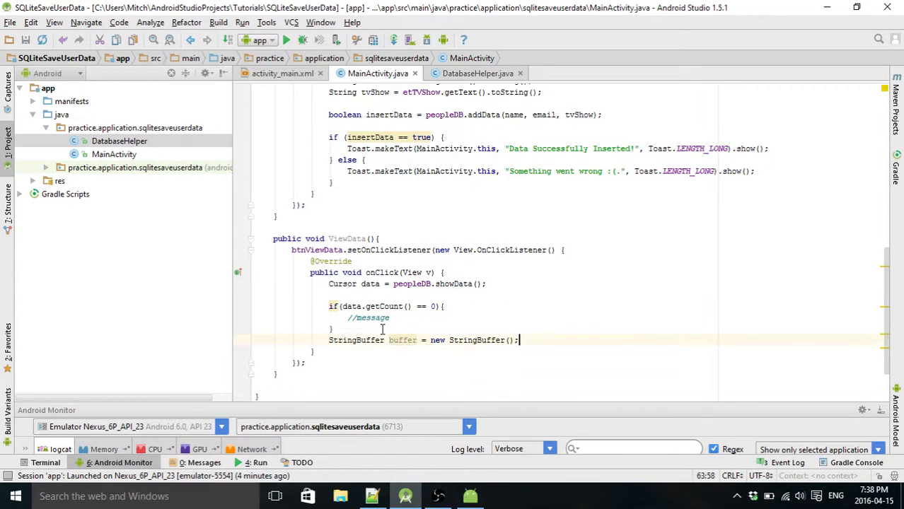
key(enter)
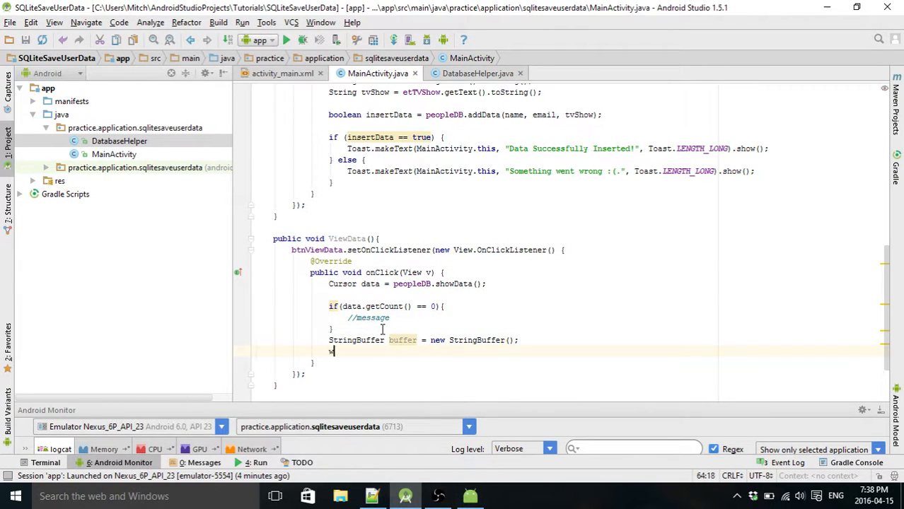
text(while(data.moveToNext()){)
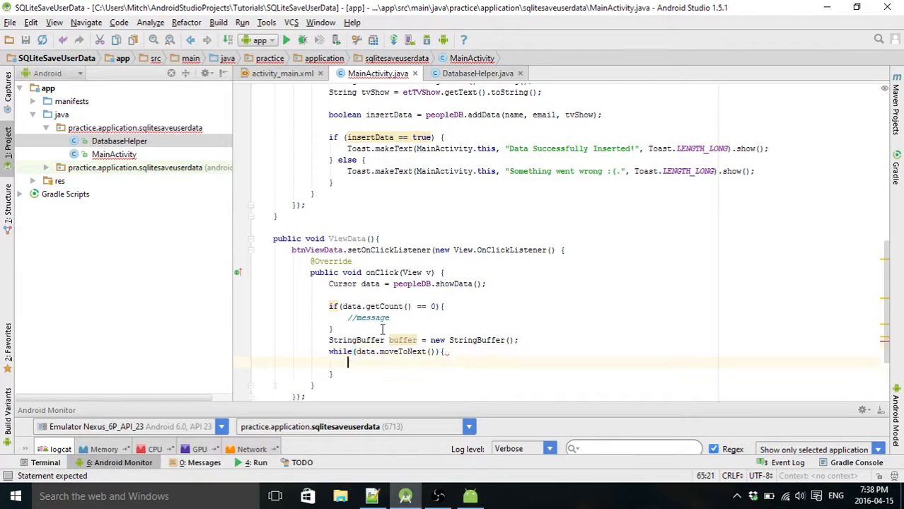
Inside the loop append an "ID: " label with the cursor value to the buffer.
text(buffer)
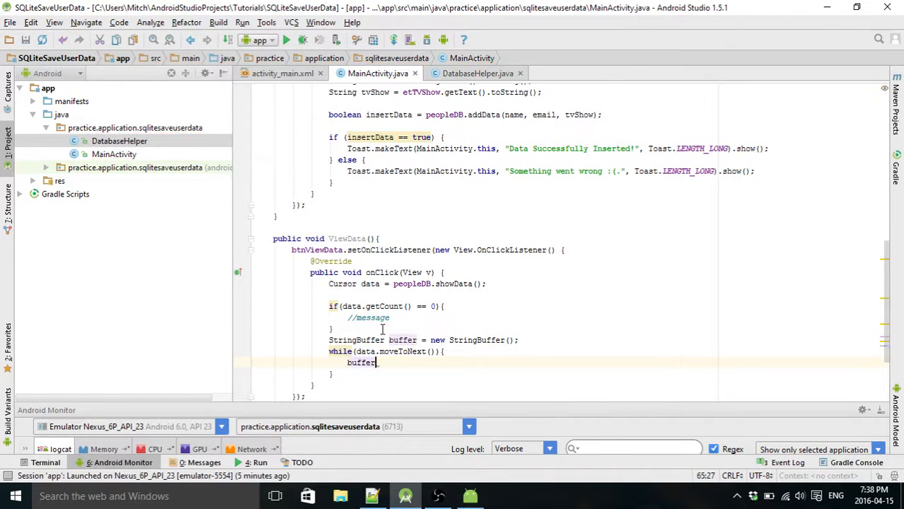
text(.)
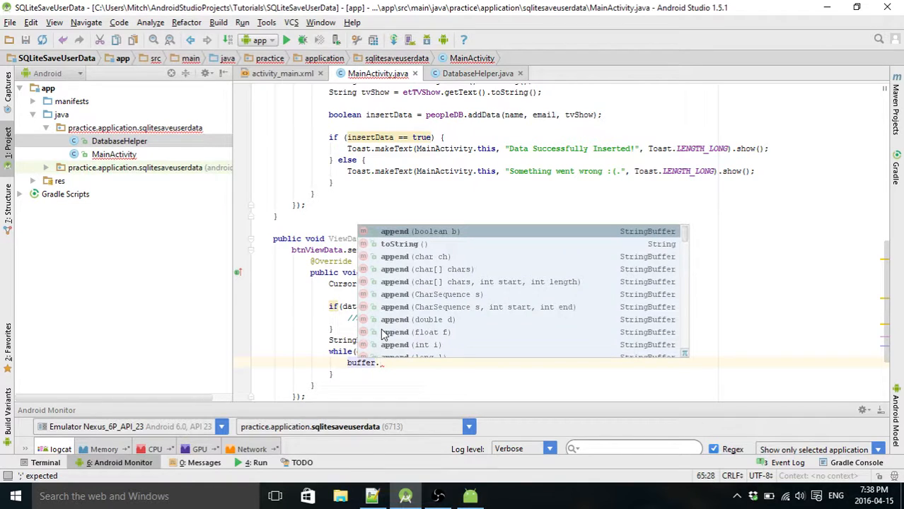
text(append()
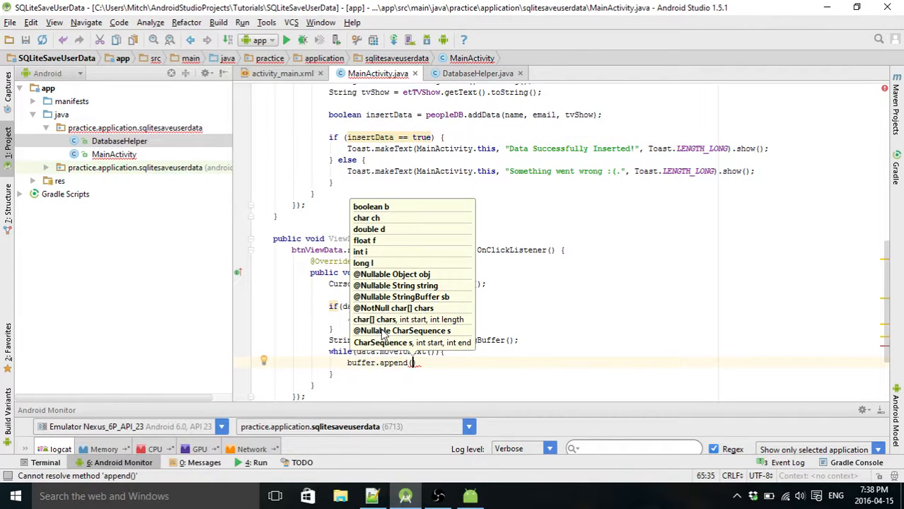
text(ID")
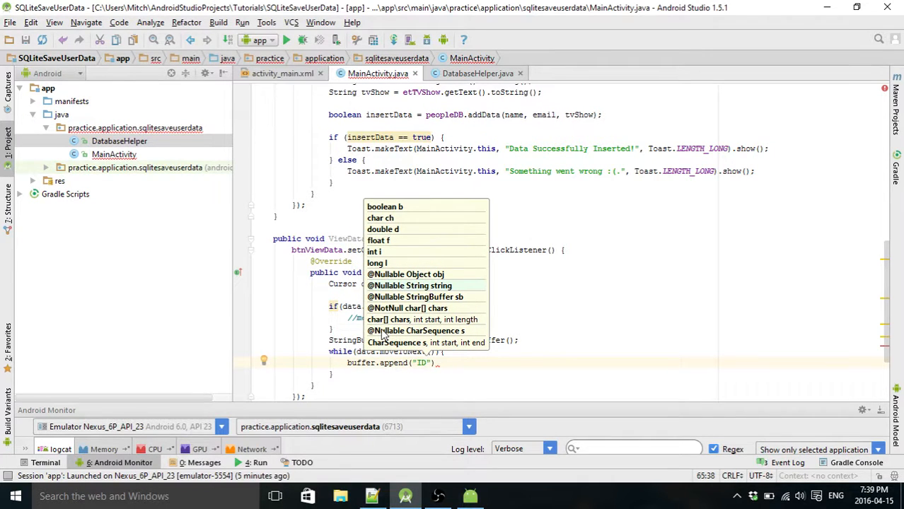
text(:)
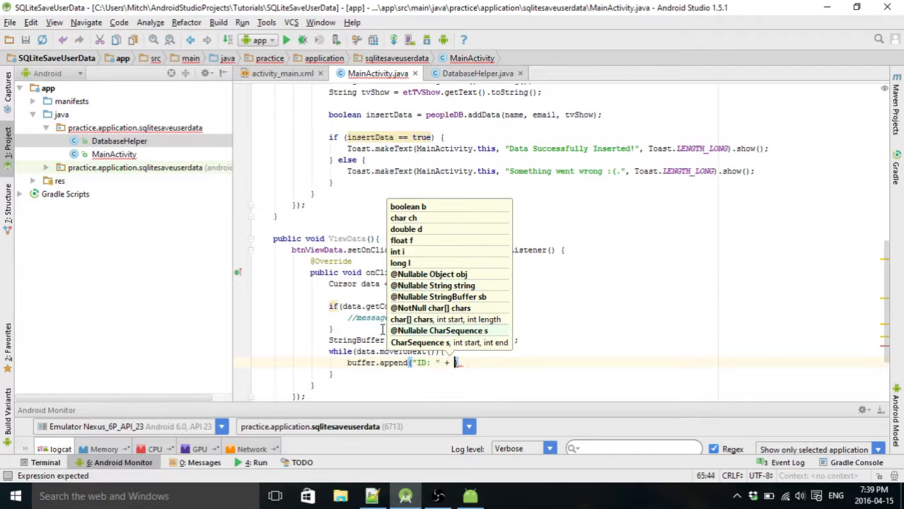
text(data.getCount())
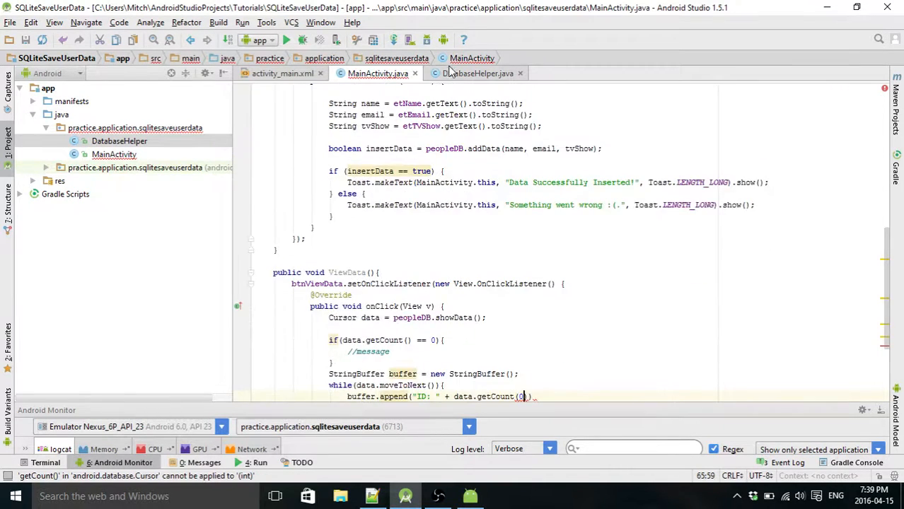
click(478, 74)
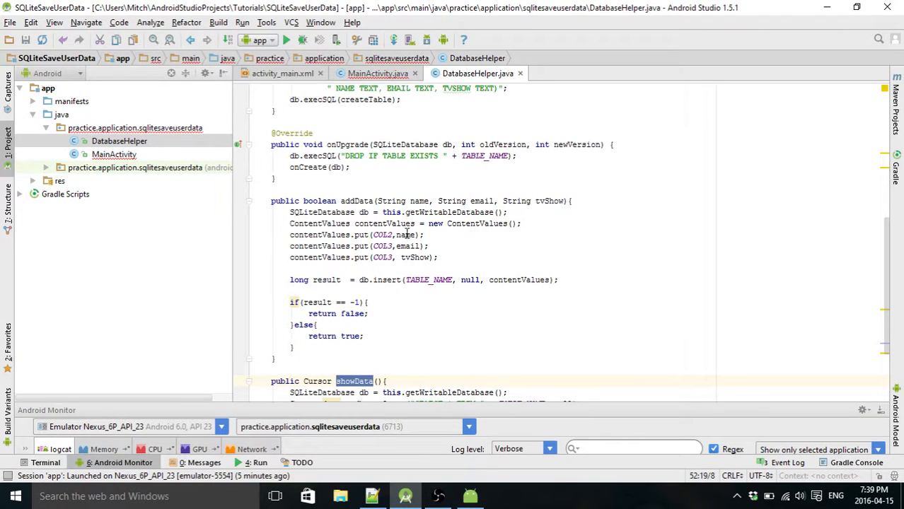
scroll(up, 3)
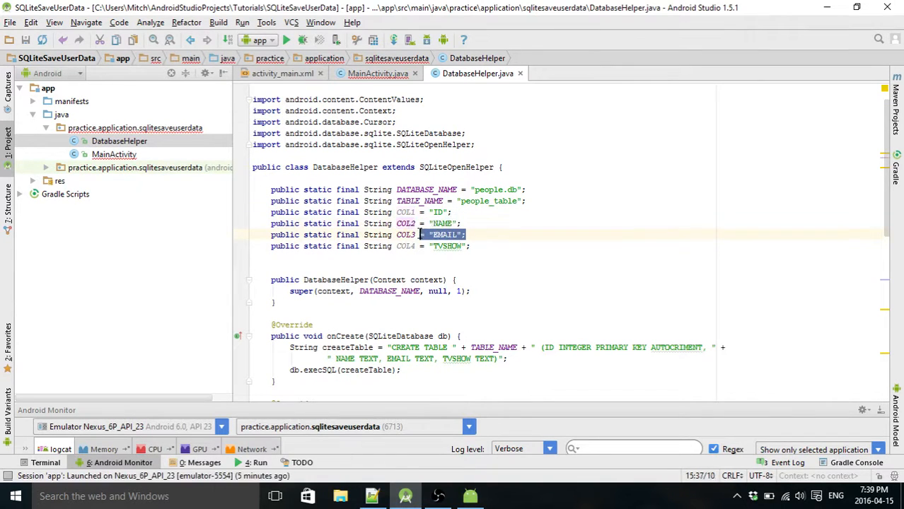
click(452, 246)
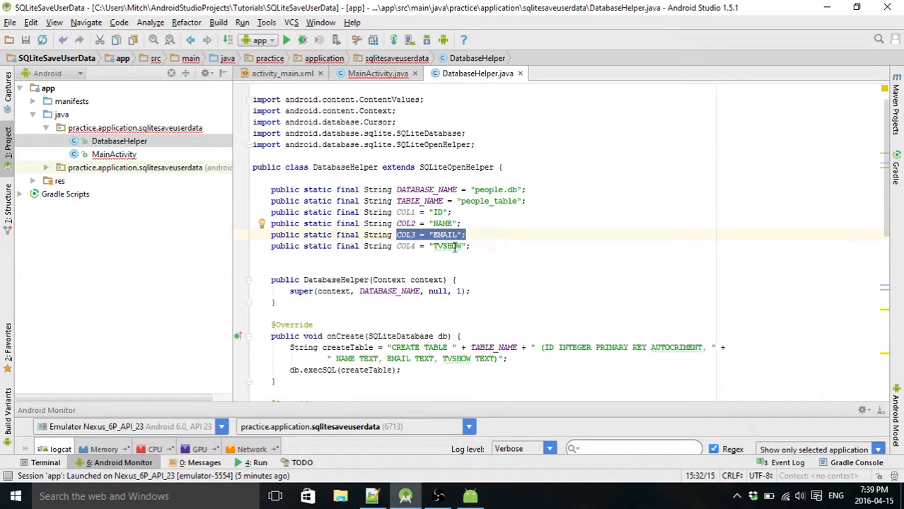
click(377, 74)
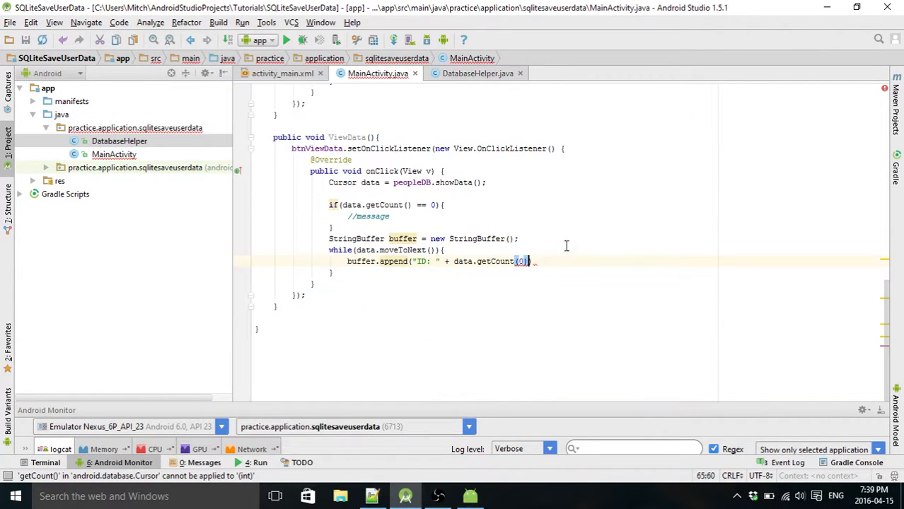
Finish the ID line with getString and "\n", then append "Name: " from column 1.
double_click(495, 261)
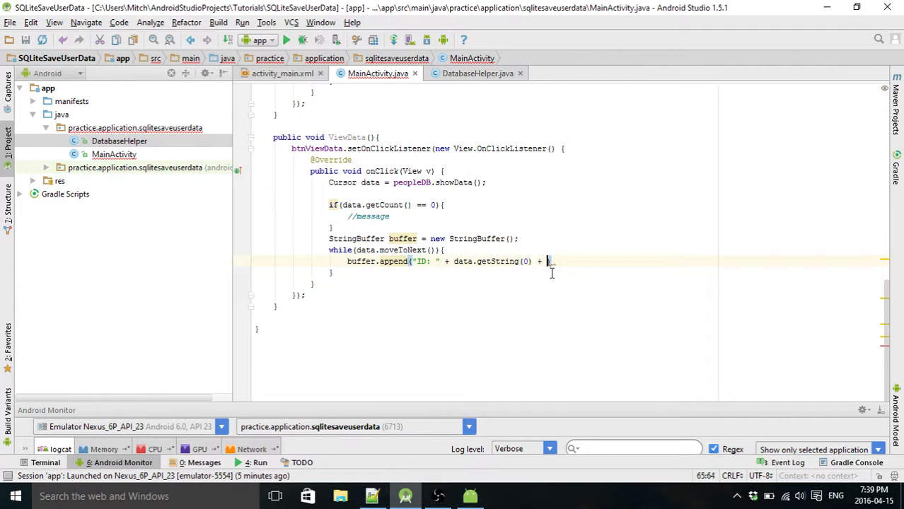
text("\n)
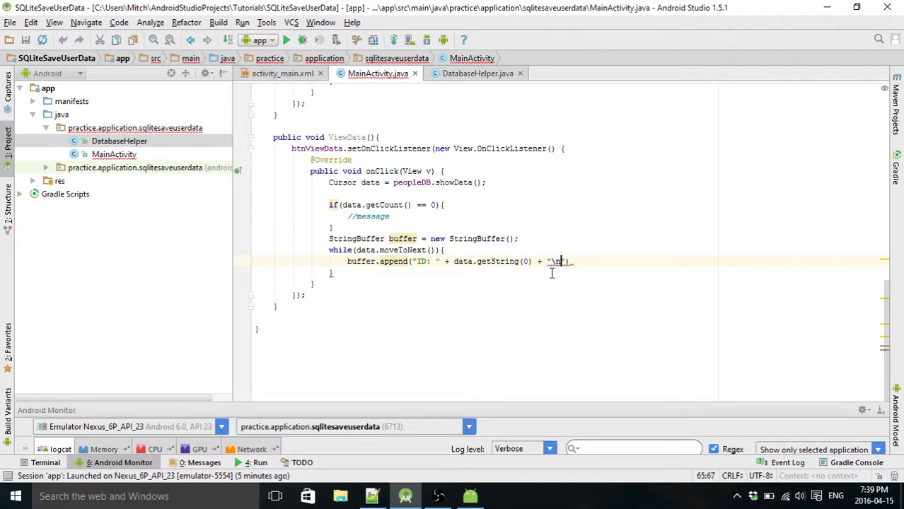
text();)
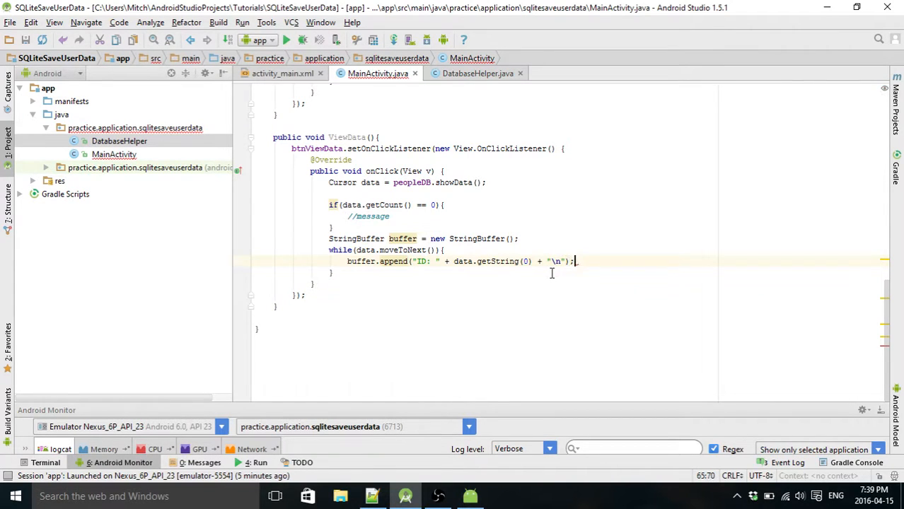
text(buffer.)
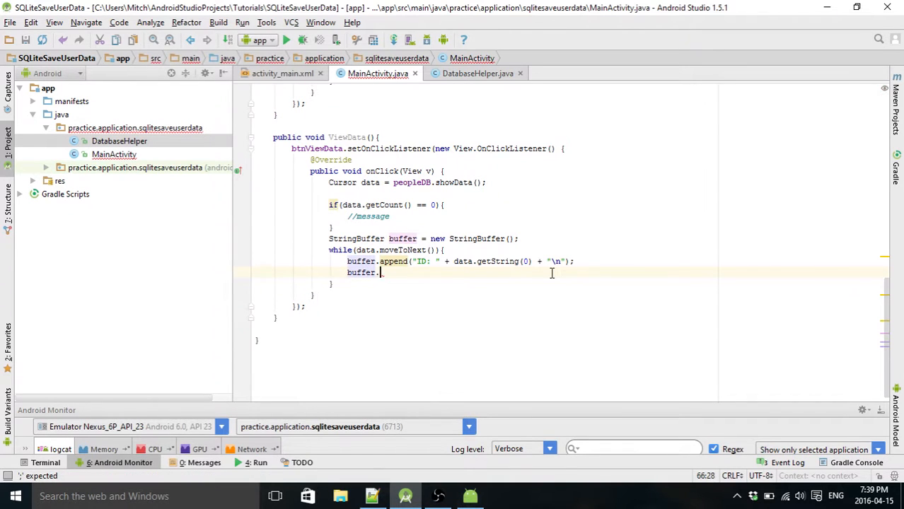
text(append())
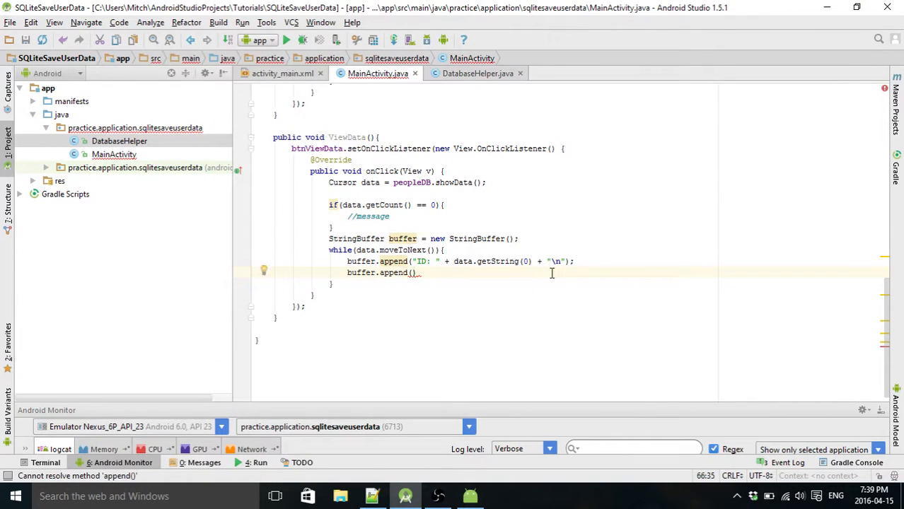
text("")
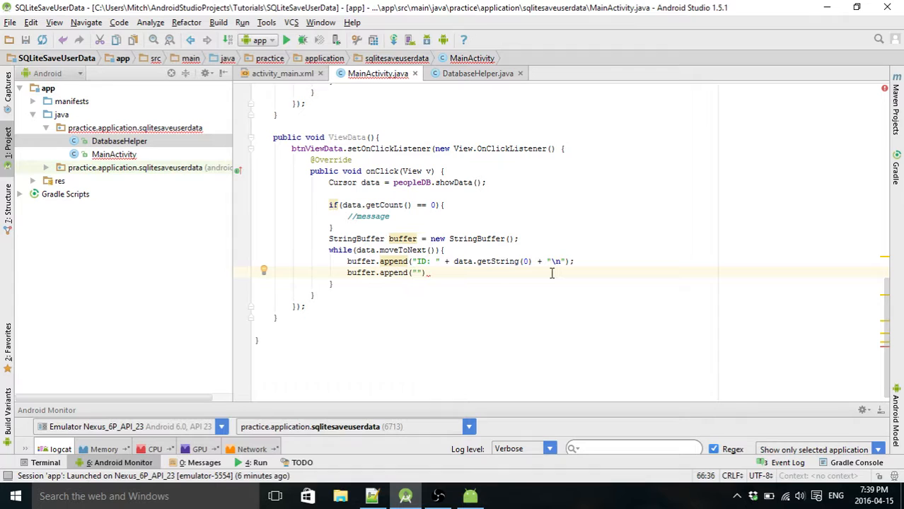
text(Name: " + data.getString(1) + ")
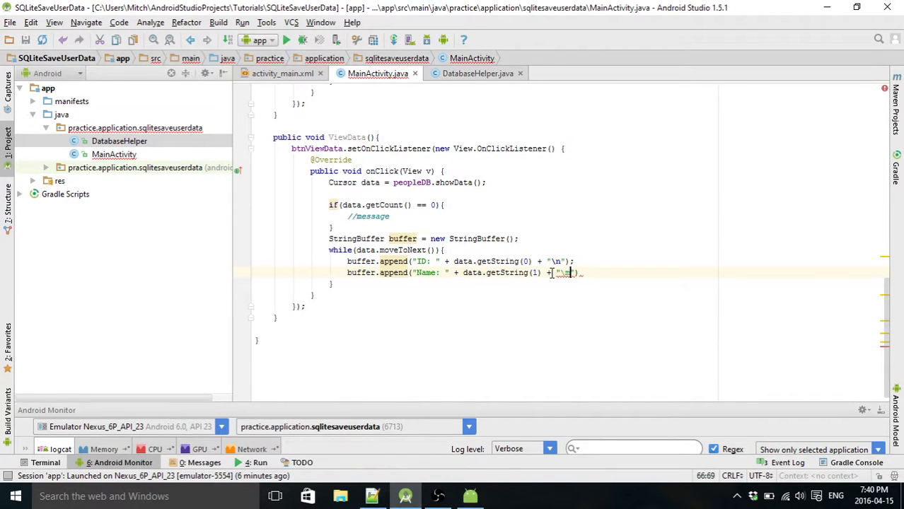
text(\n)
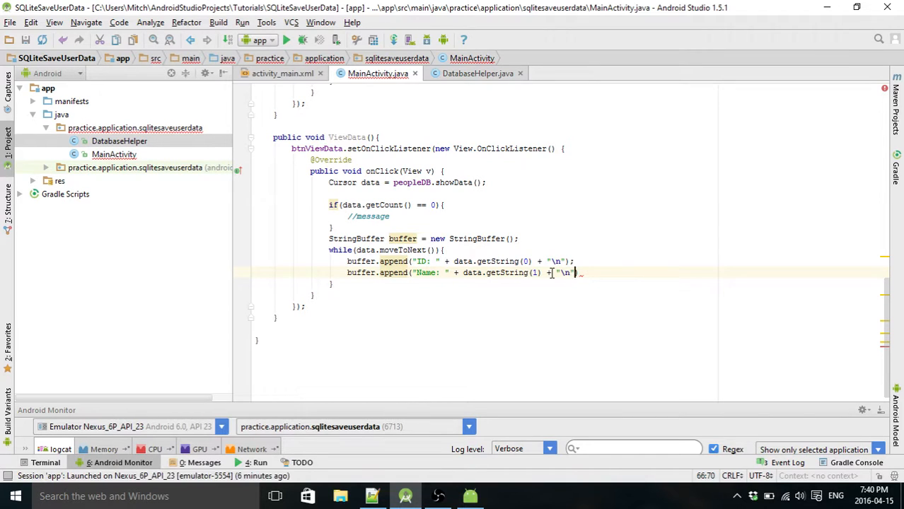
Duplicate the Name line as an "Email: " append reading column 2.
text(buff)
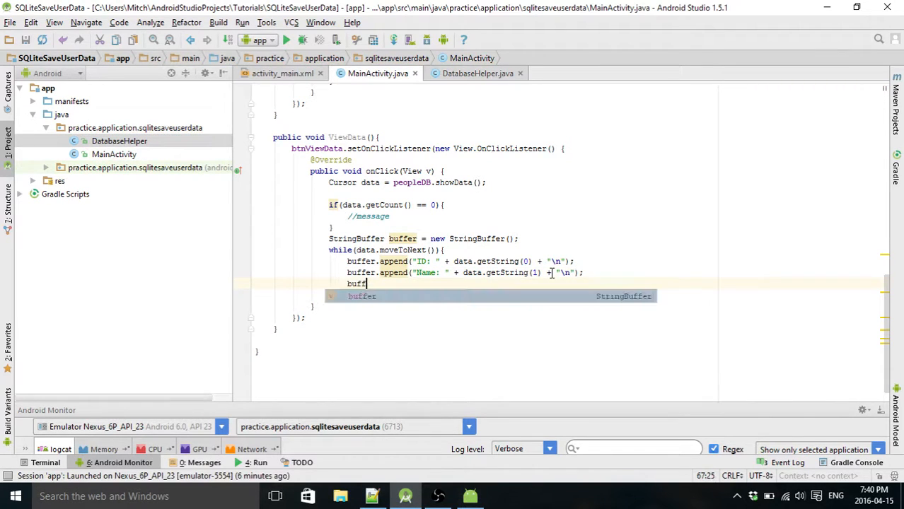
key(Backspace)
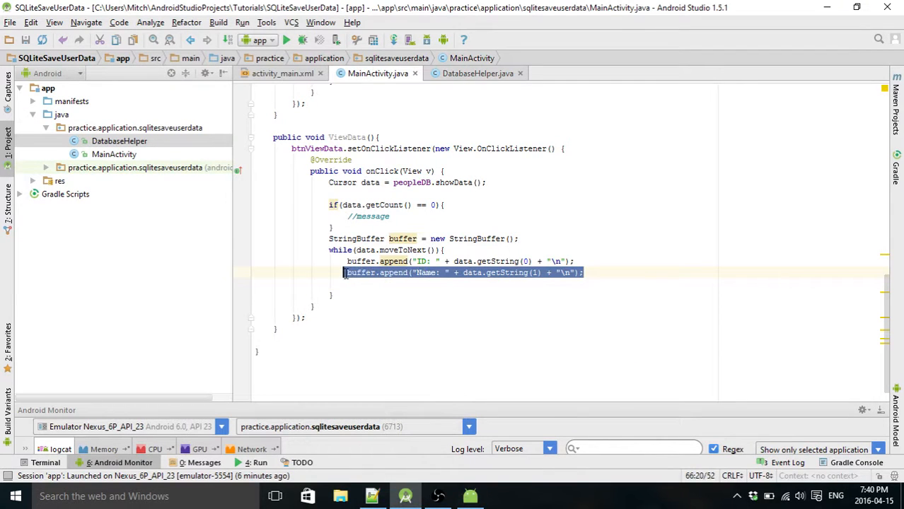
click(357, 271)
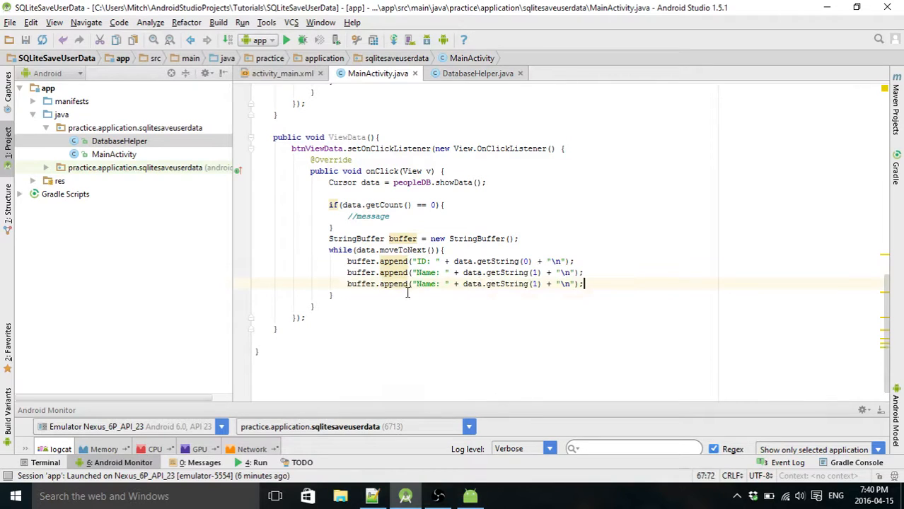
text(Email)
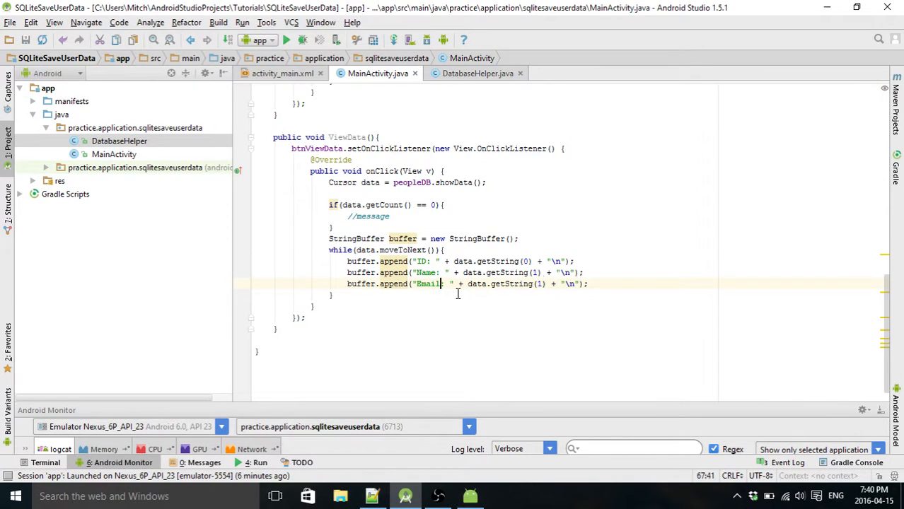
click(539, 283)
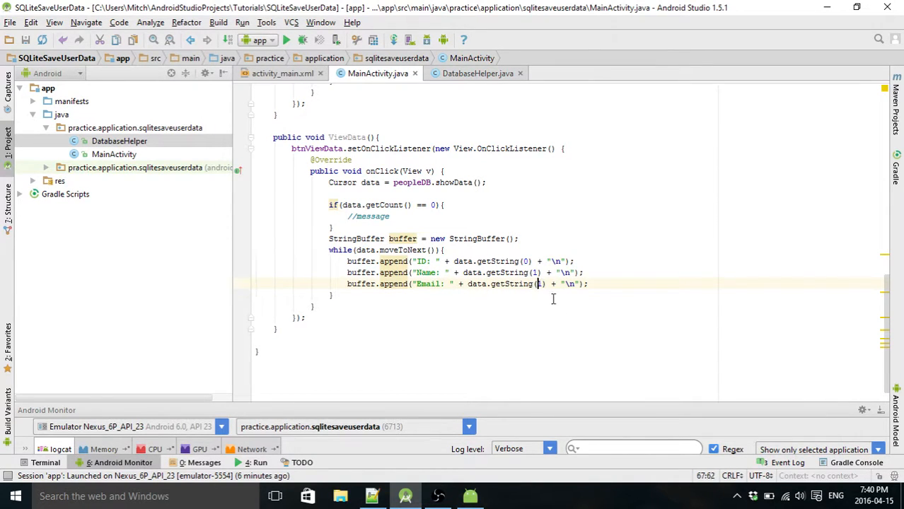
text(2)
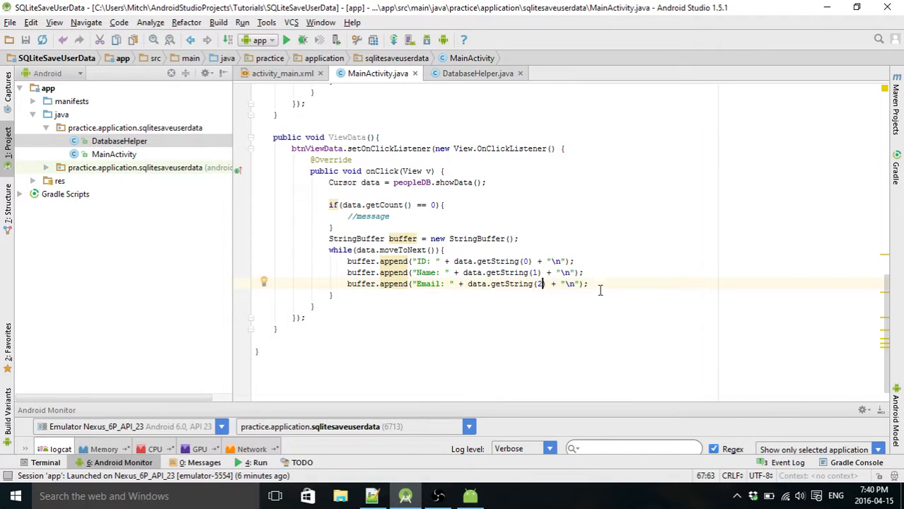
Duplicate again as a "Favorite TV Show: " append reading column 3.
text(buffer.append("Name: " + data.getString(1) + "\n");)
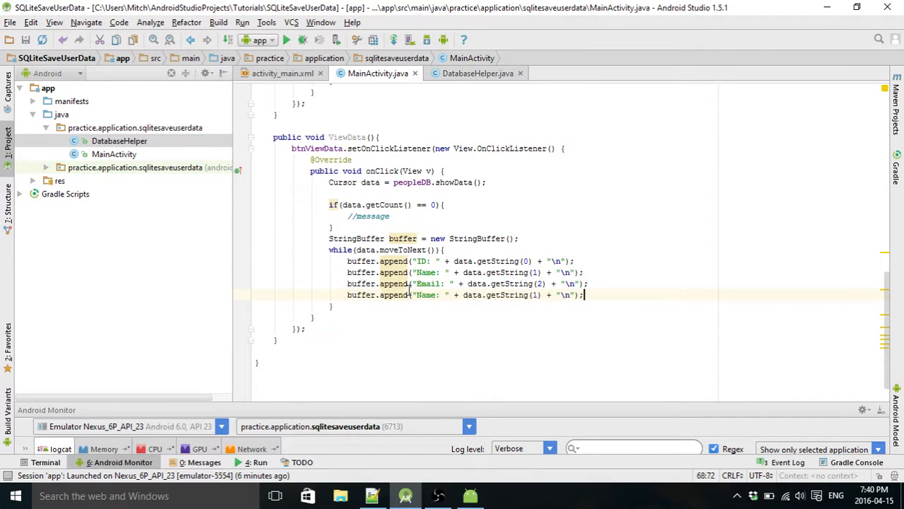
text(Ty)
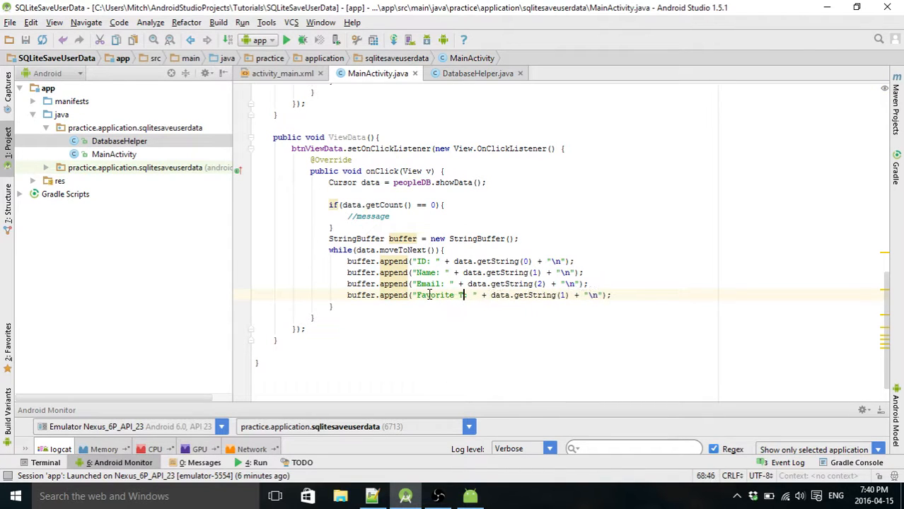
text(V Show)
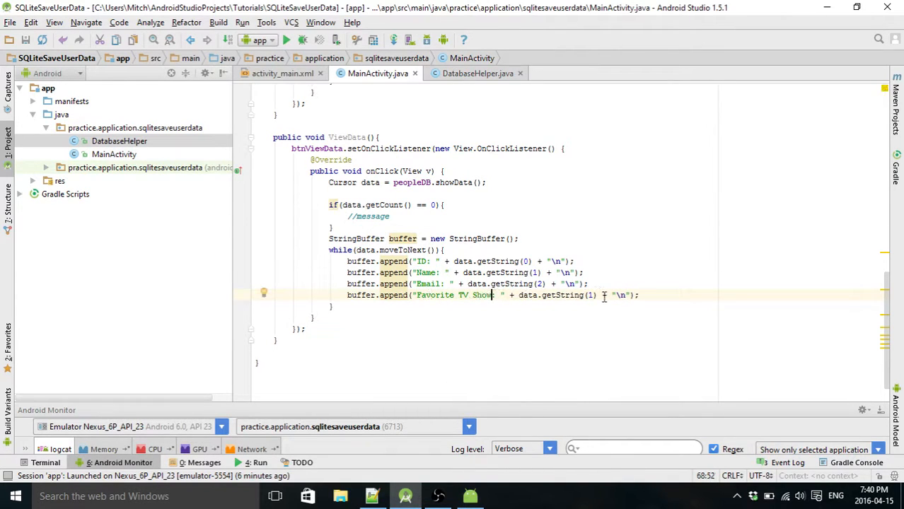
text(3)
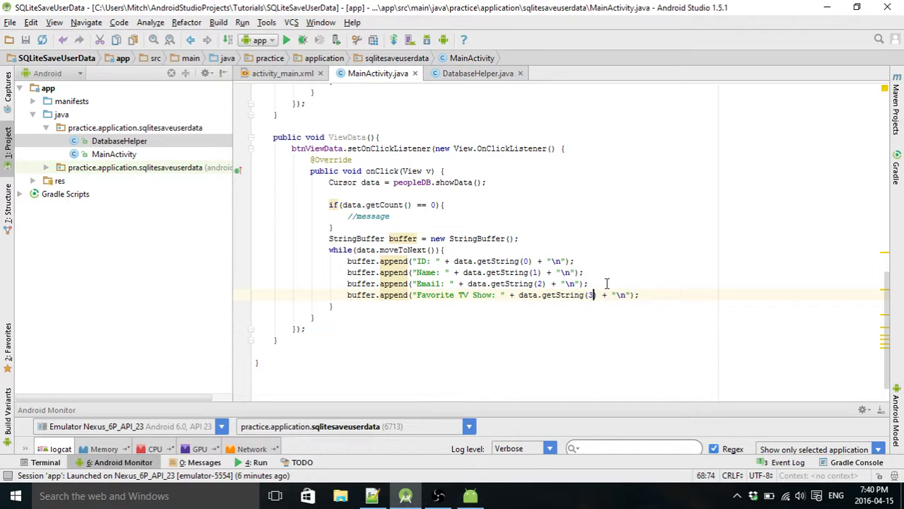
click(639, 296)
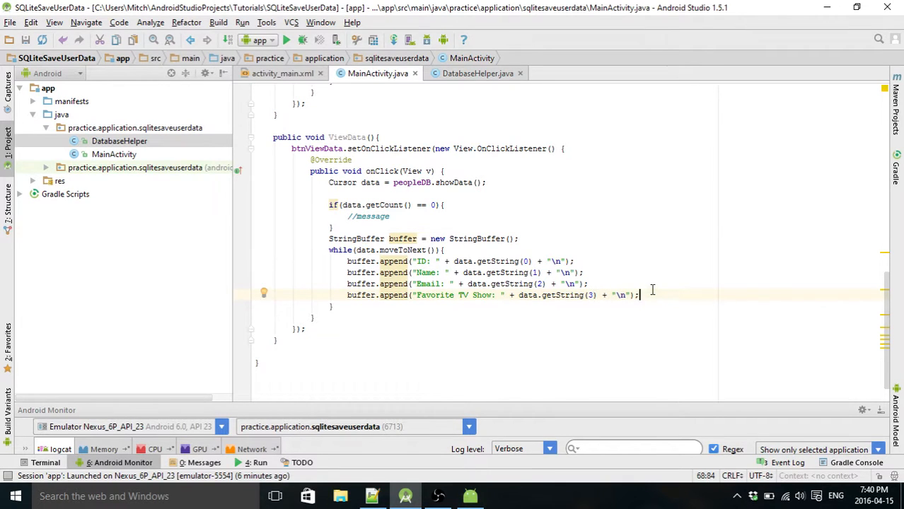
Add a //display message comment and declare public void display(String title, String message).
text(//)
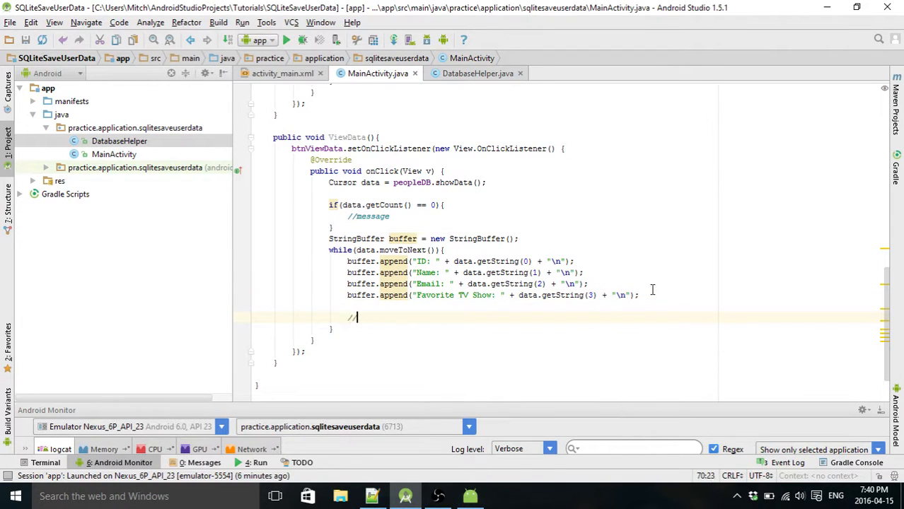
text(display message)
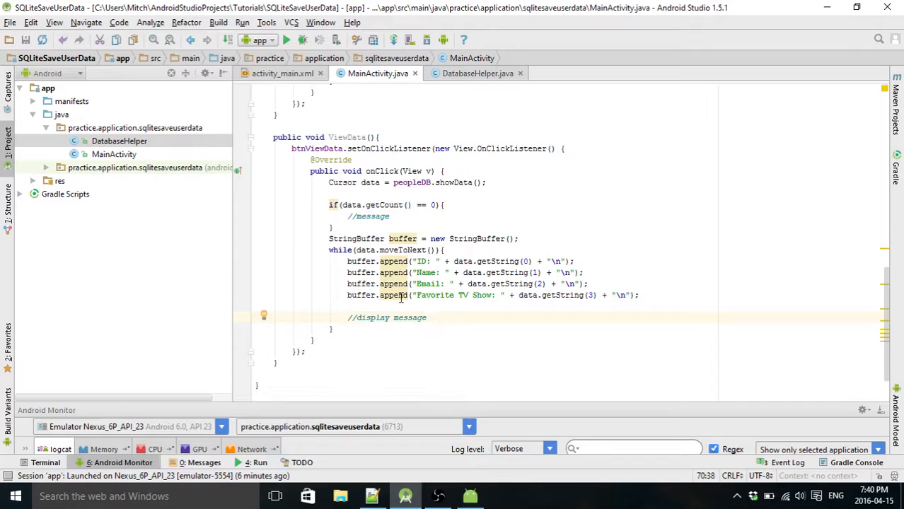
click(399, 317)
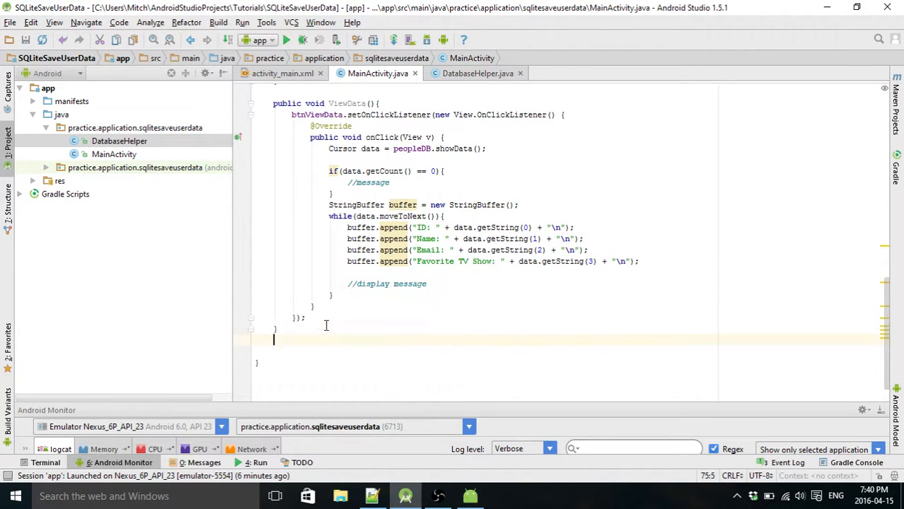
text(public voi)
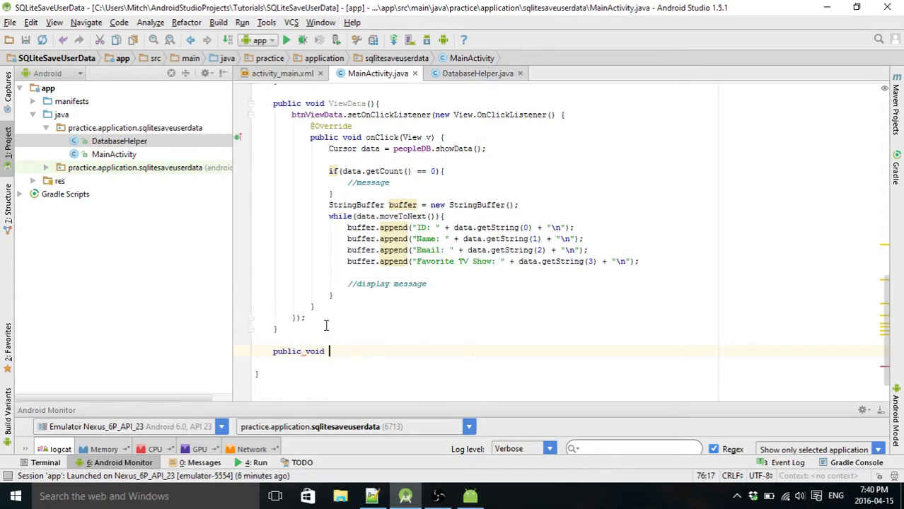
text(display)
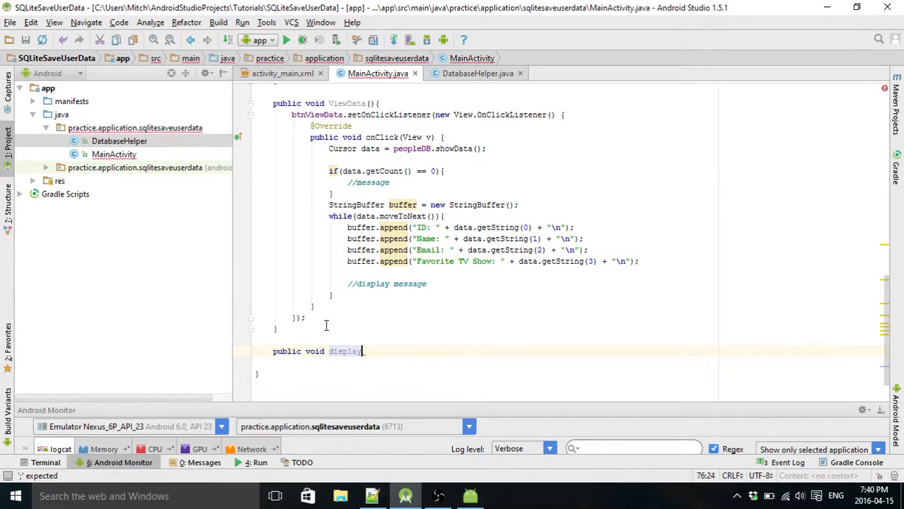
text((String title, S)
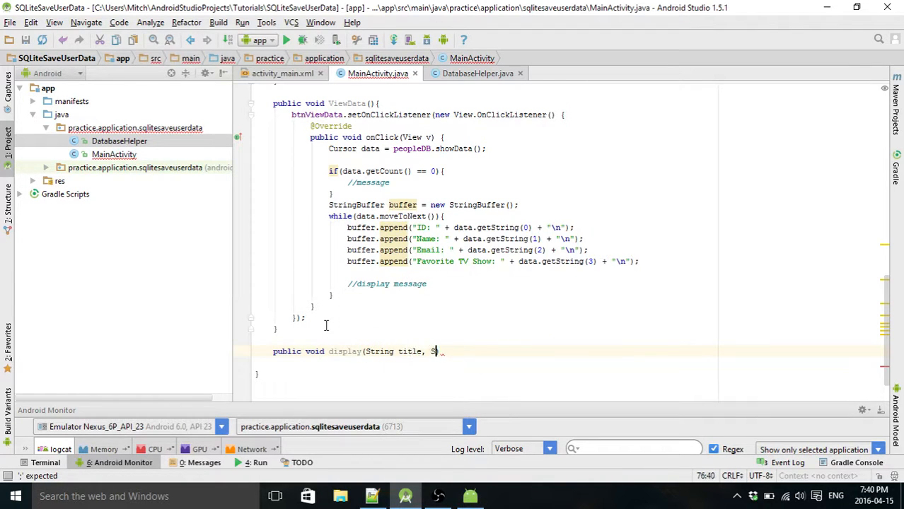
text(tring message){)
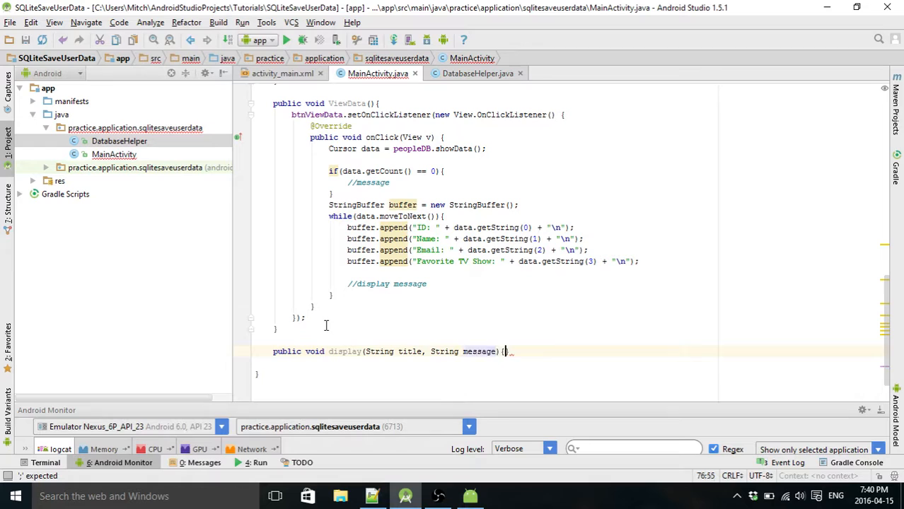
Create an AlertDialog.Builder for this activity inside display.
text(a)
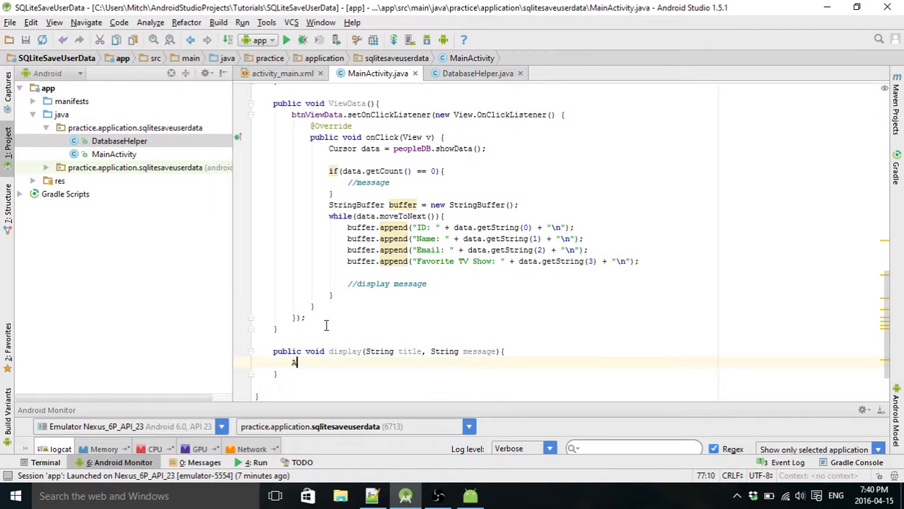
text(lertDialog)
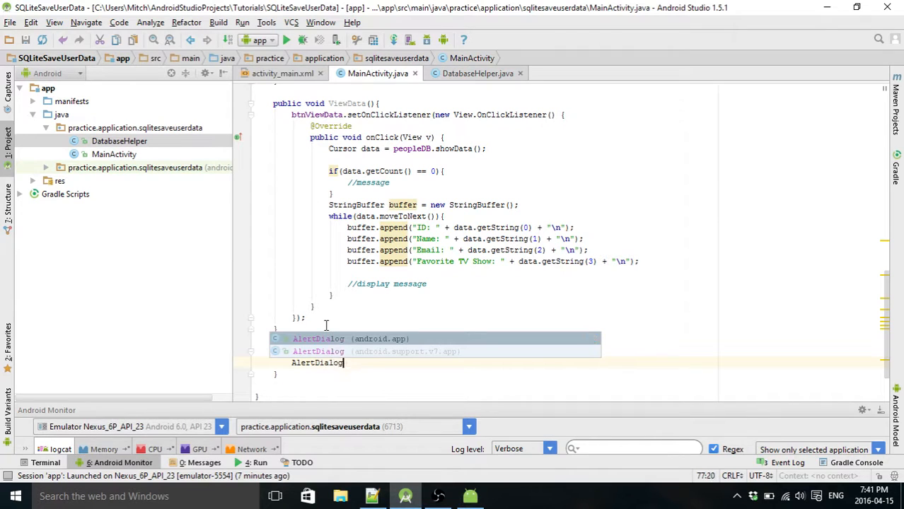
text(.Builder builder = new)
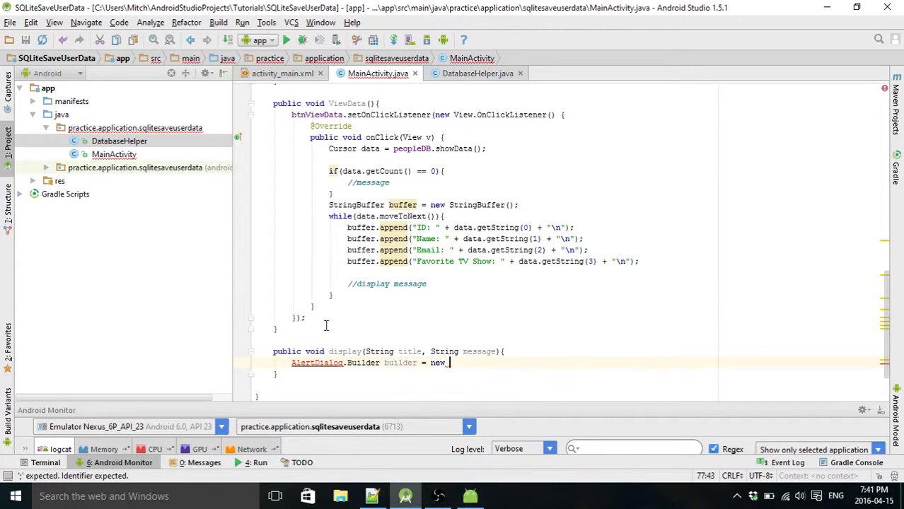
text(InternalError())
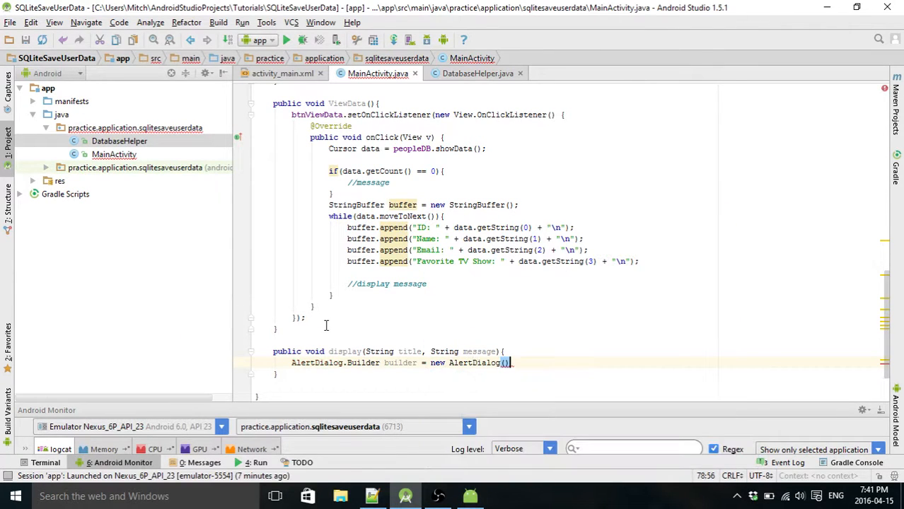
text(.Builder(this)
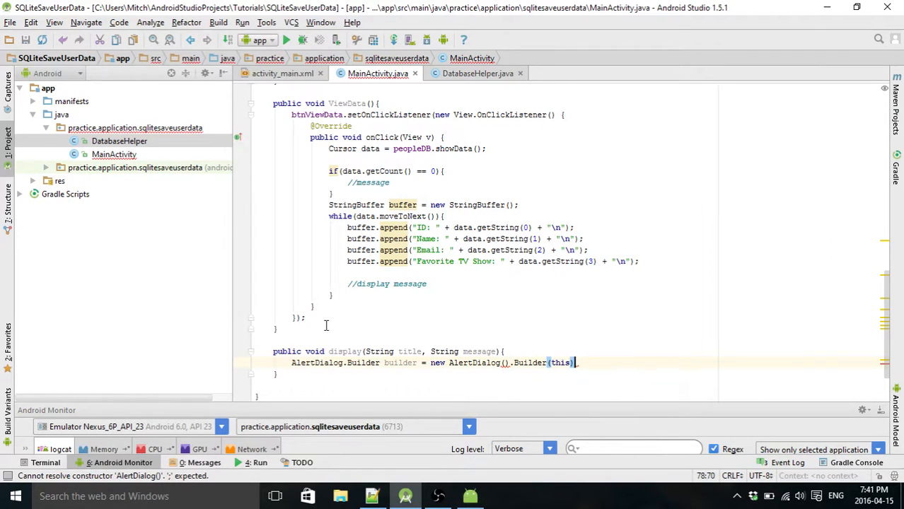
key(Return)
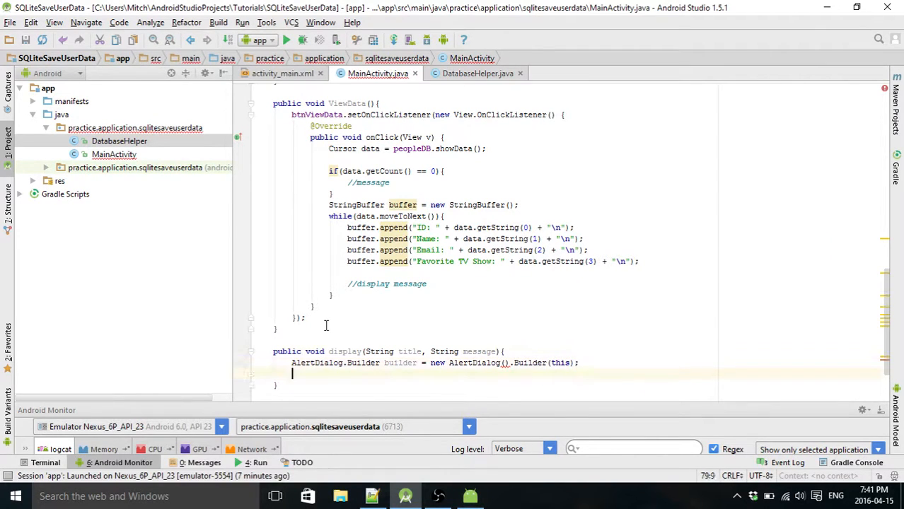
Call setCancelable(true), setTitle(title), setMessage(message) and show() on the builder.
click(503, 362)
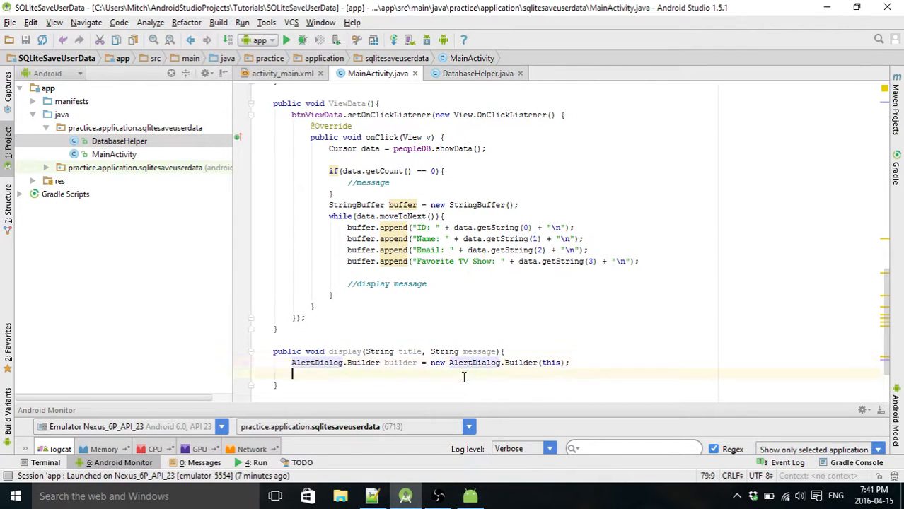
text(builder)
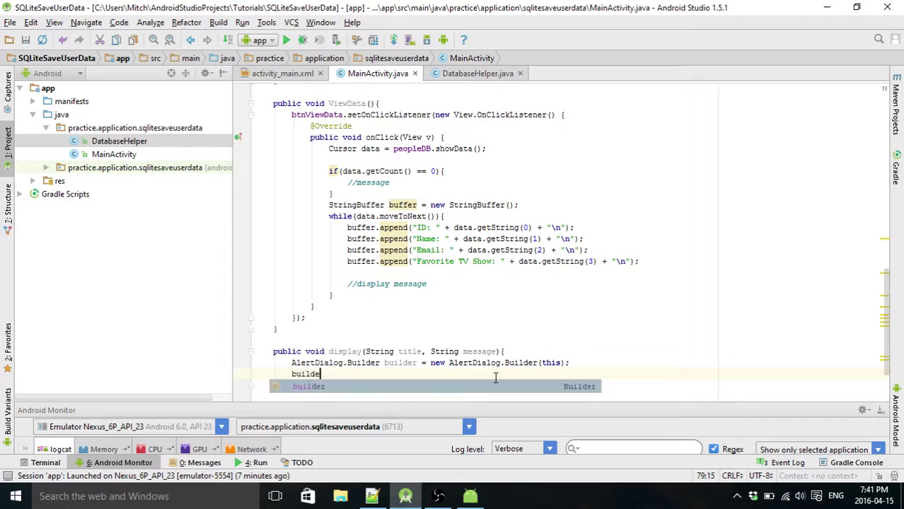
text(.setCancelable()
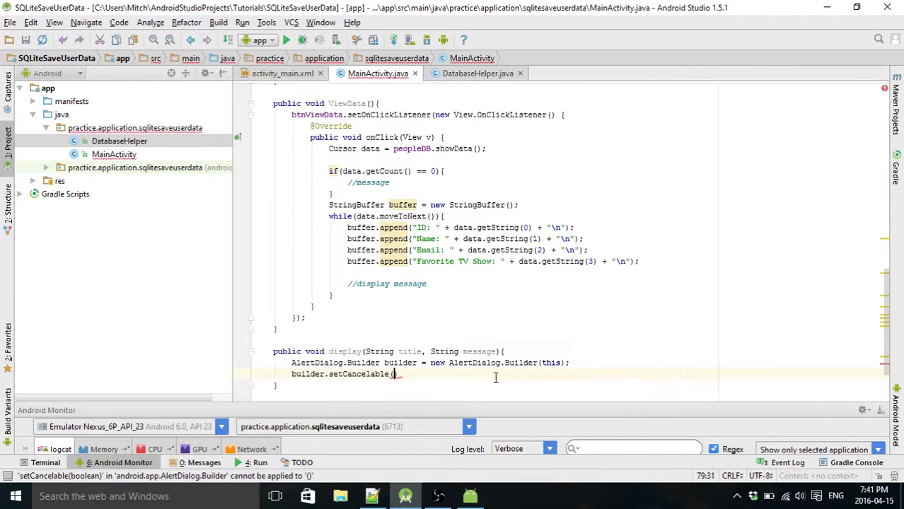
text(true);)
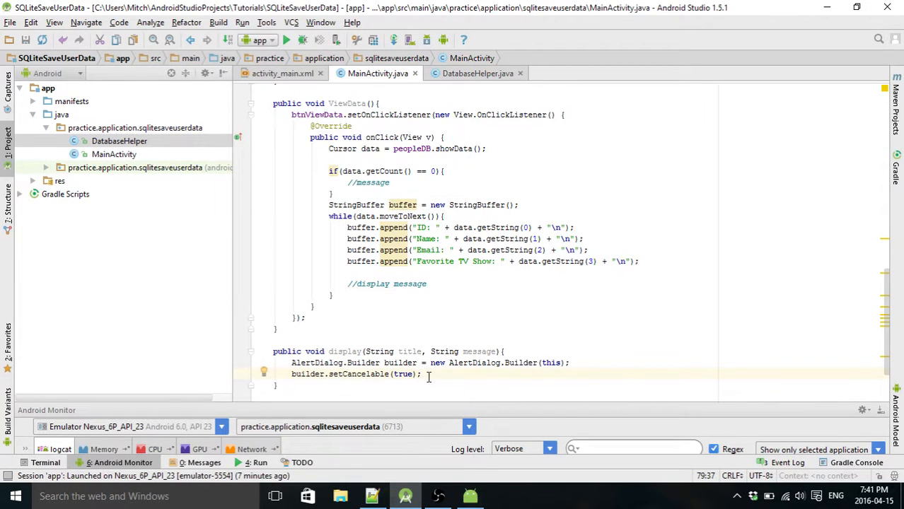
click(422, 373)
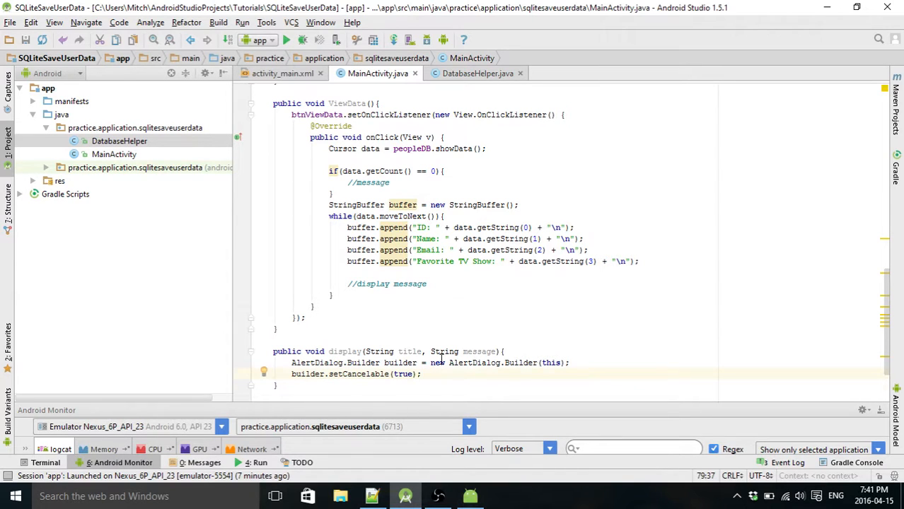
text(builder.setTitle()
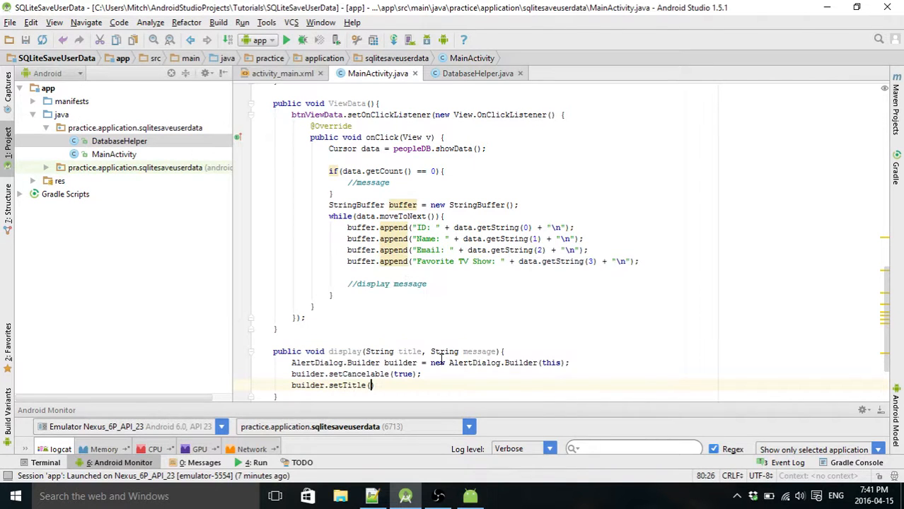
text(title);)
text(builder.)
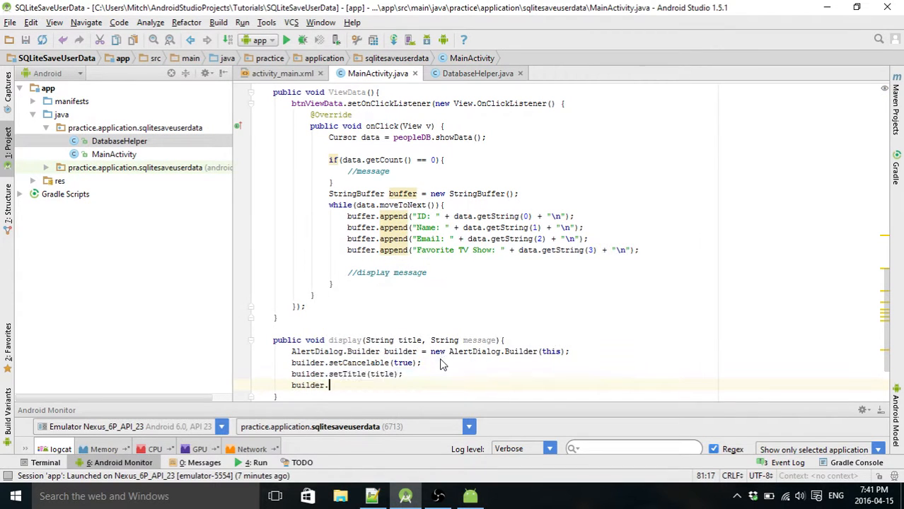
text(setMessage(message);)
text(builder)
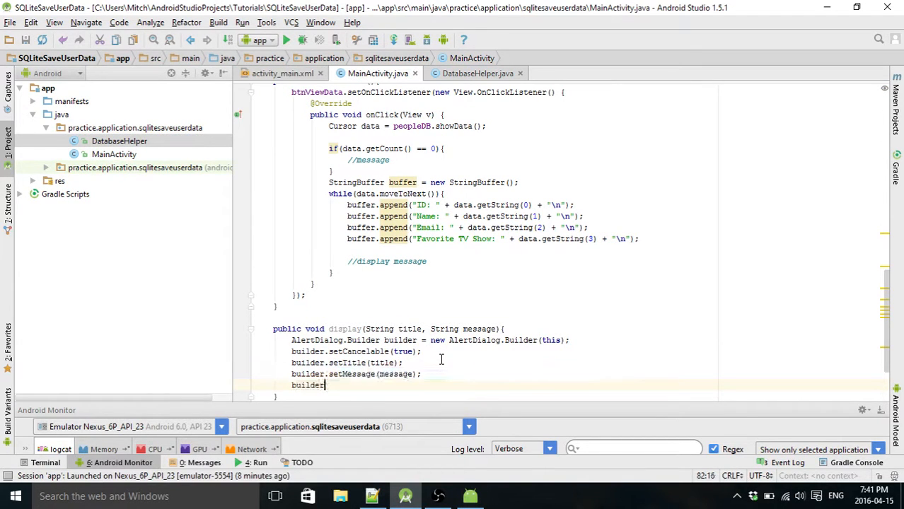
text(.show();)
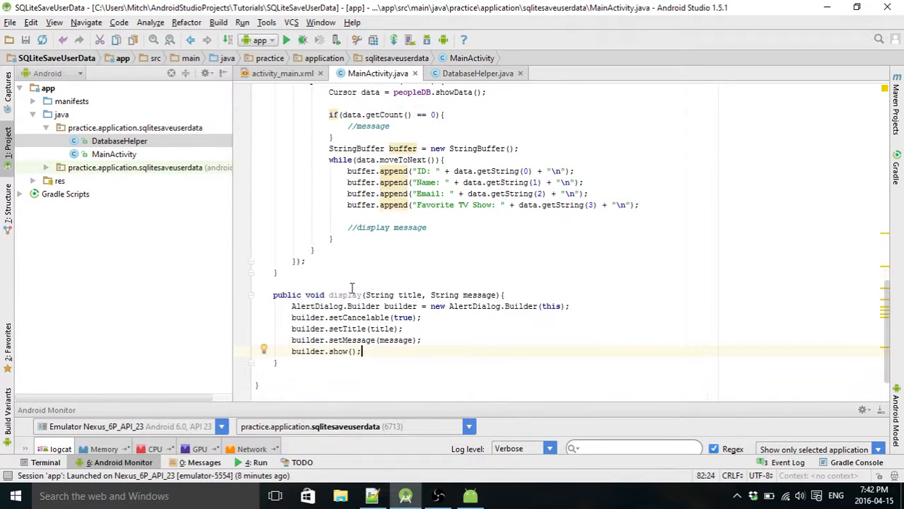
scroll(up, 3)
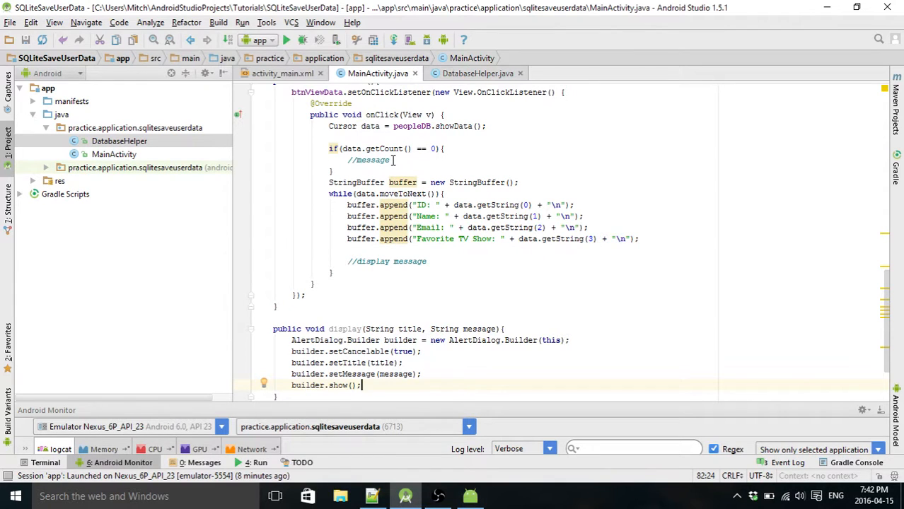
mouse_move(403, 181)
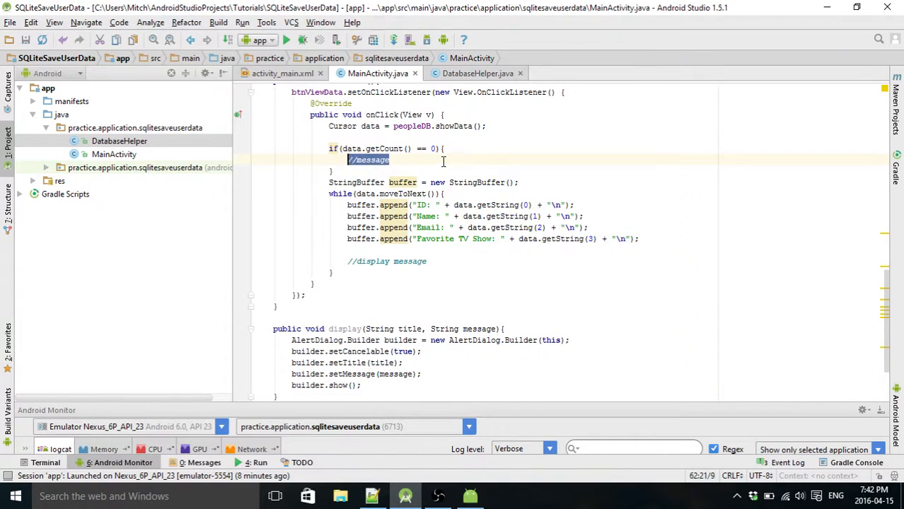
In the empty check call display("Error","No Data Found.") followed by return.
text(display("Error", "N)
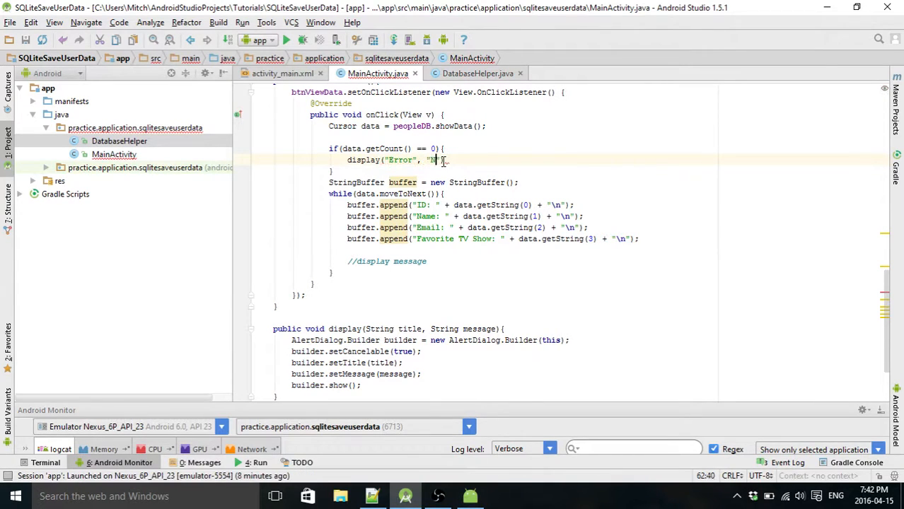
text(o Data Found)
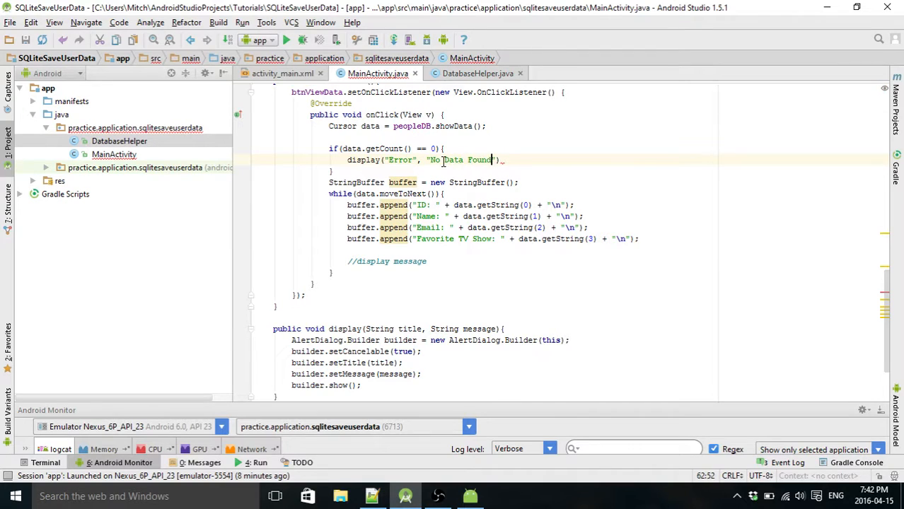
text(.)
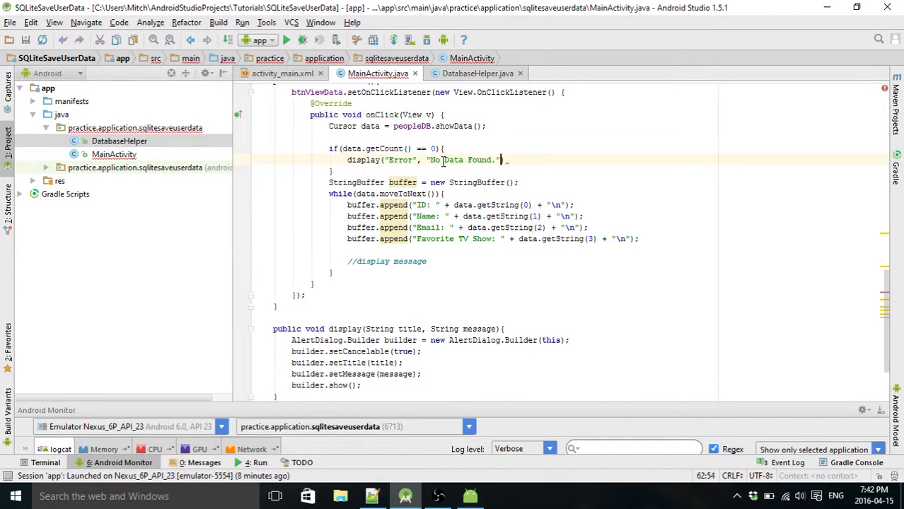
text(;retu)
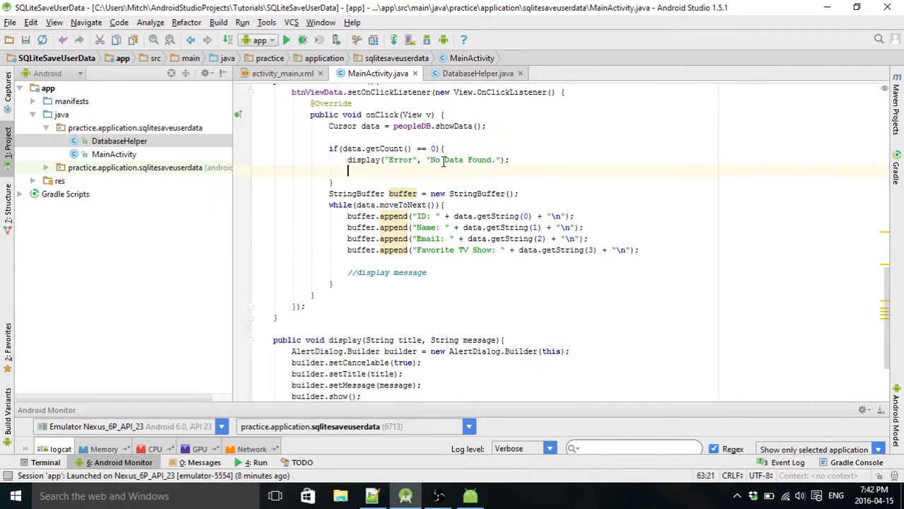
text(return1)
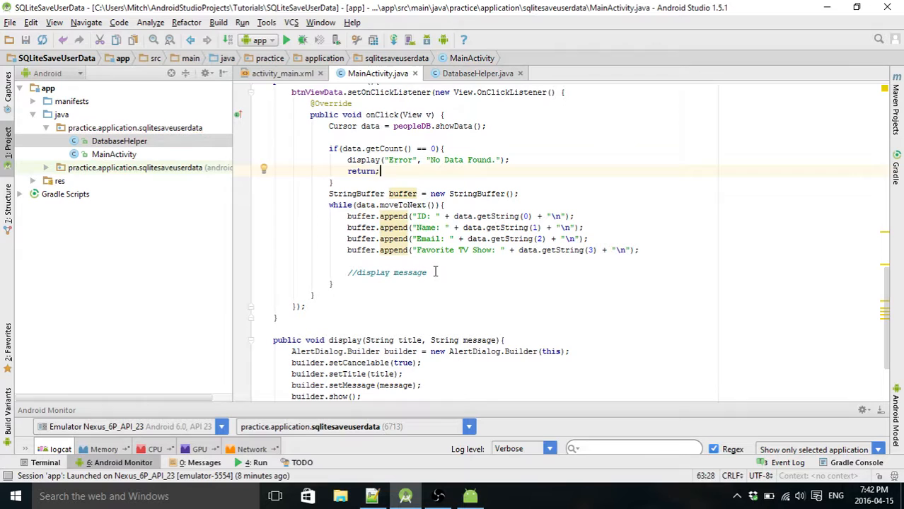
After the loop call display("All Stored Data:", buffer.toString()).
text(display("Al)
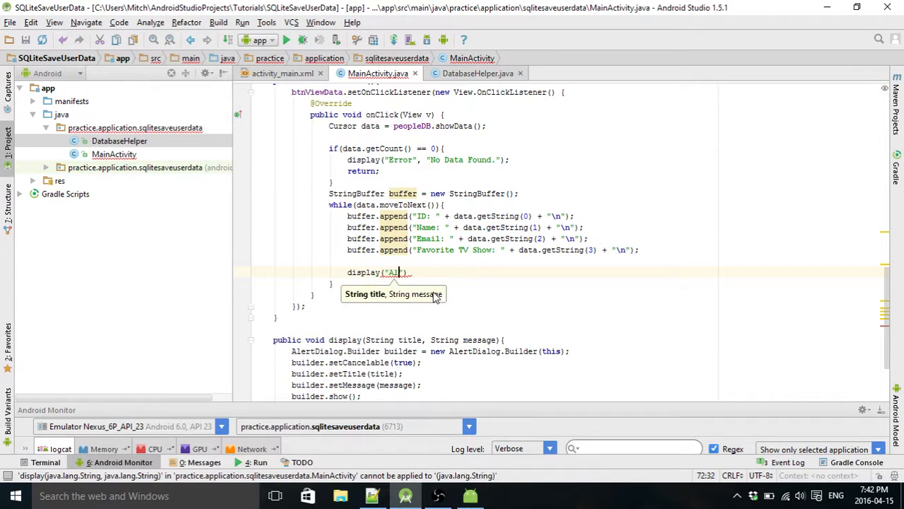
text(ll Stored Data:)
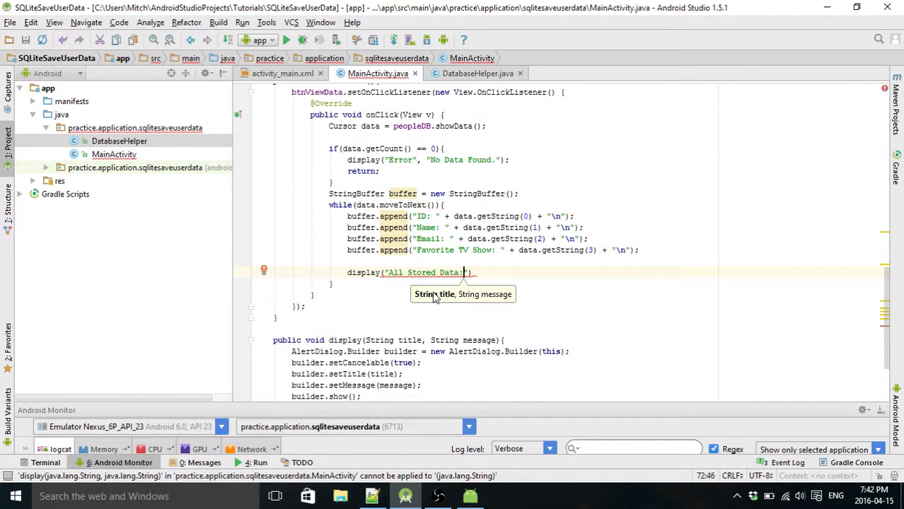
text(, buffer.String)
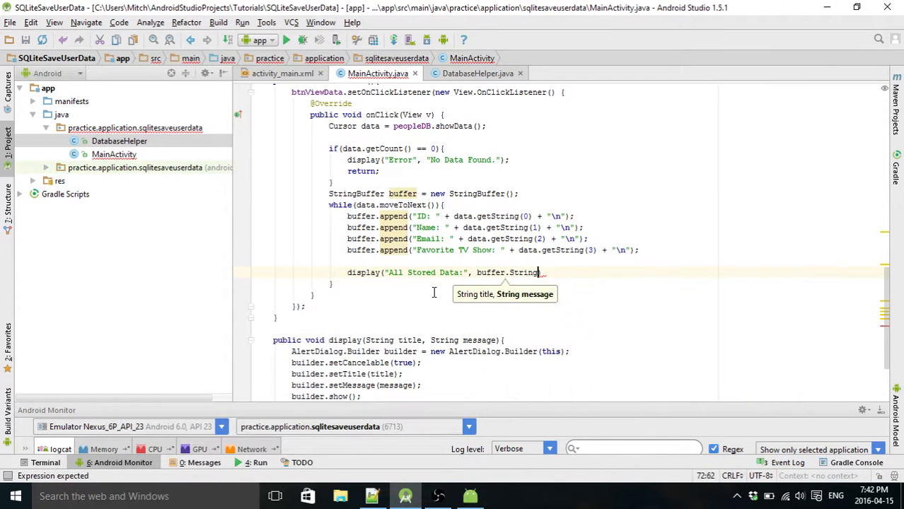
key(Backspace)
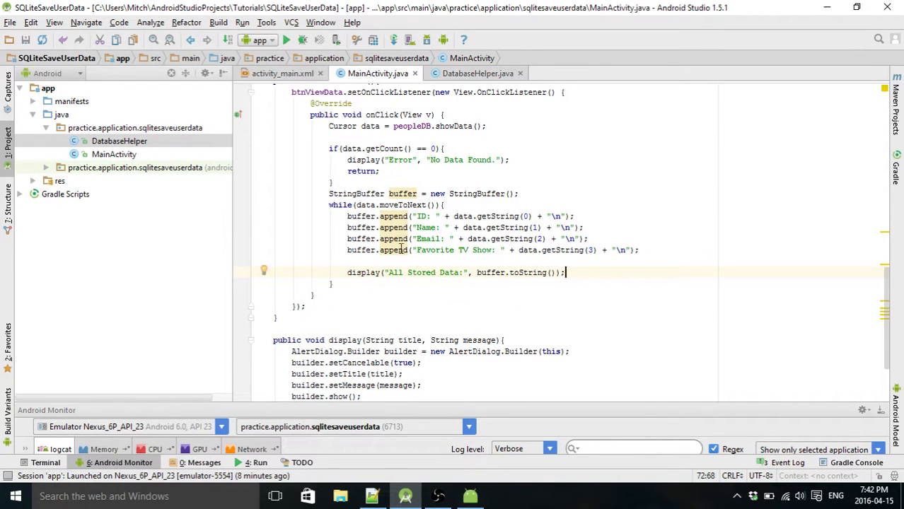
double_click(421, 238)
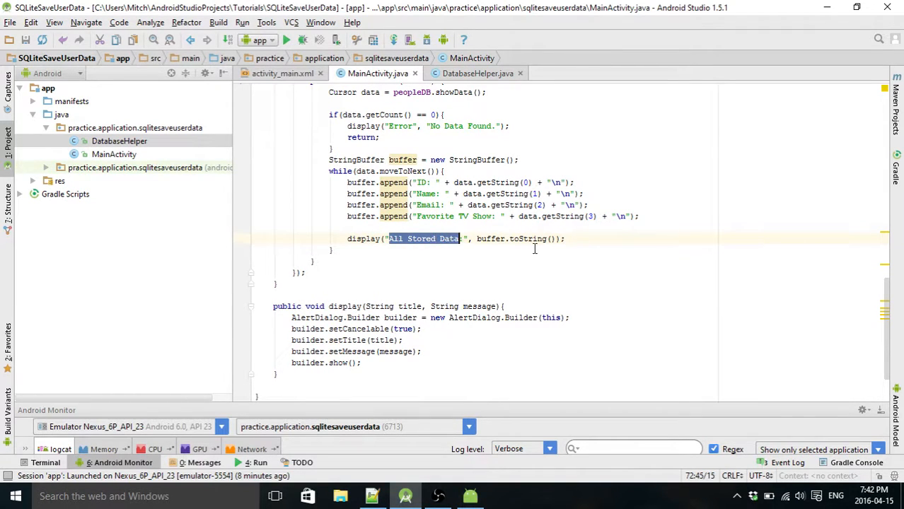
click(337, 249)
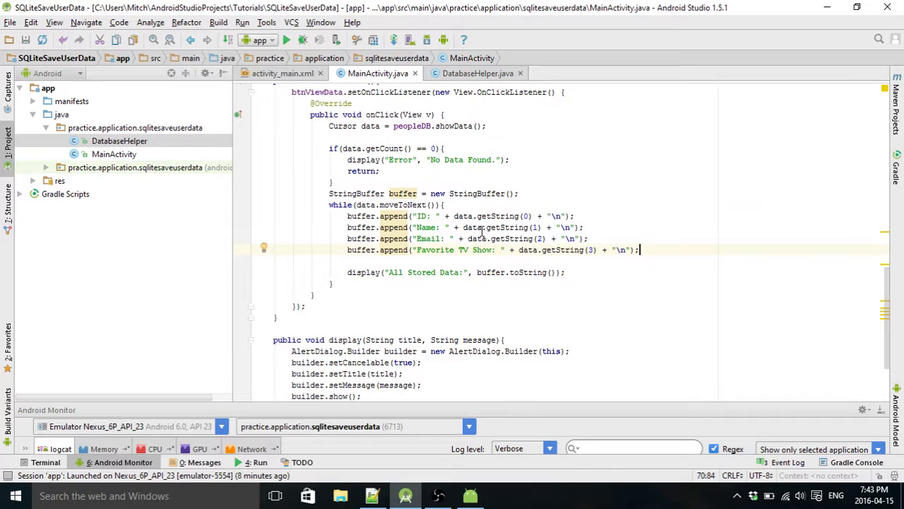
scroll(down, 3)
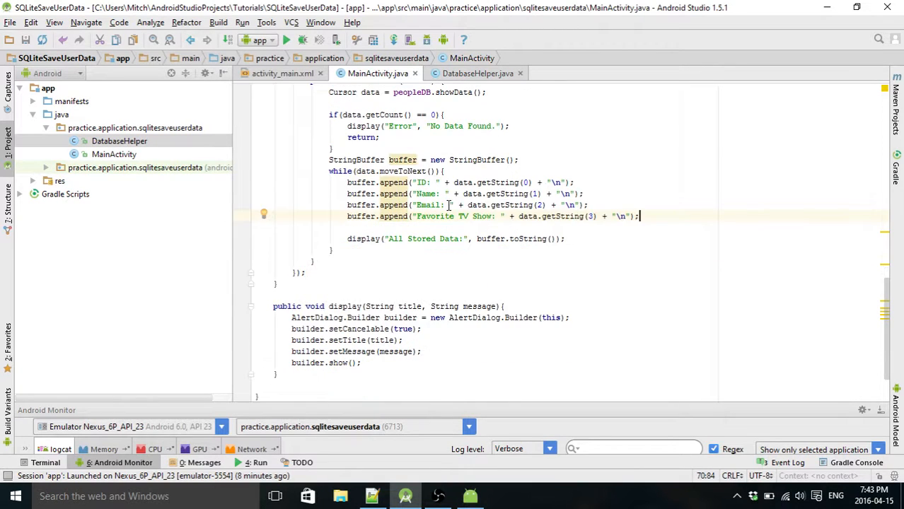
Add a ViewData(); call below AddData(); in onCreate.
click(478, 73)
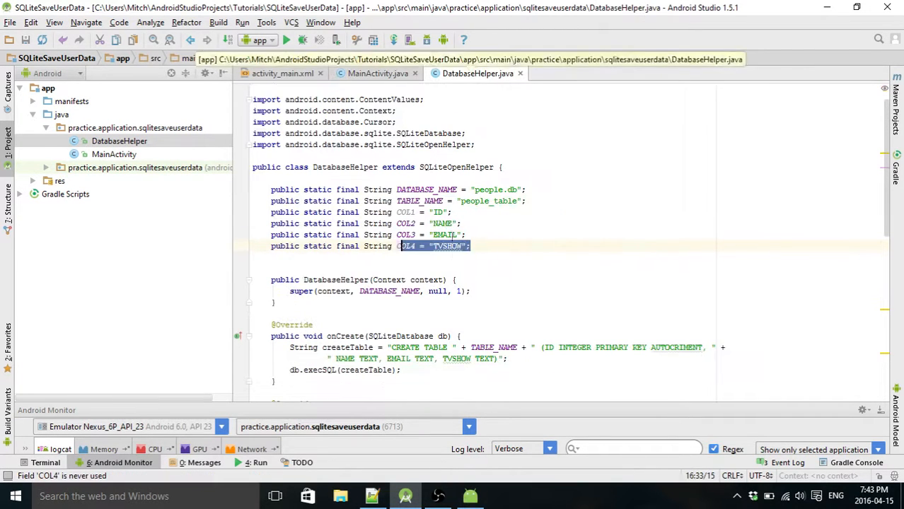
click(378, 74)
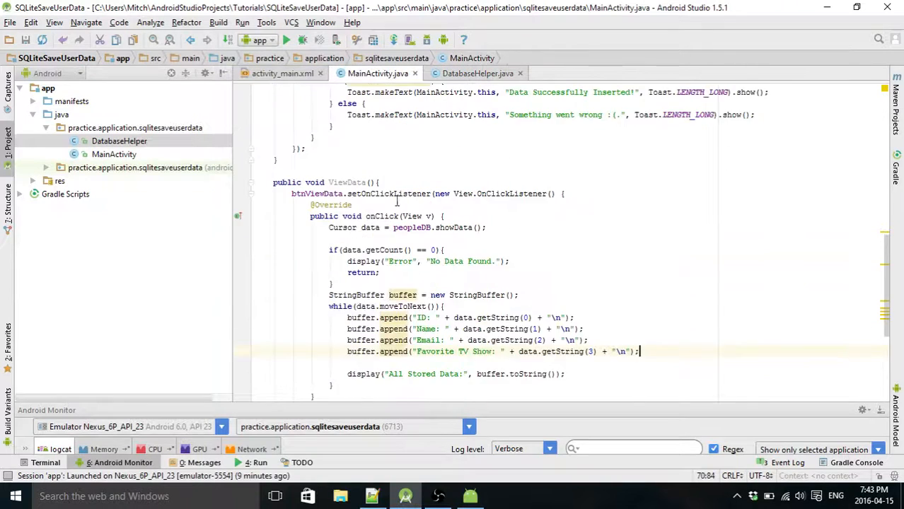
scroll(up, 3)
text(View)
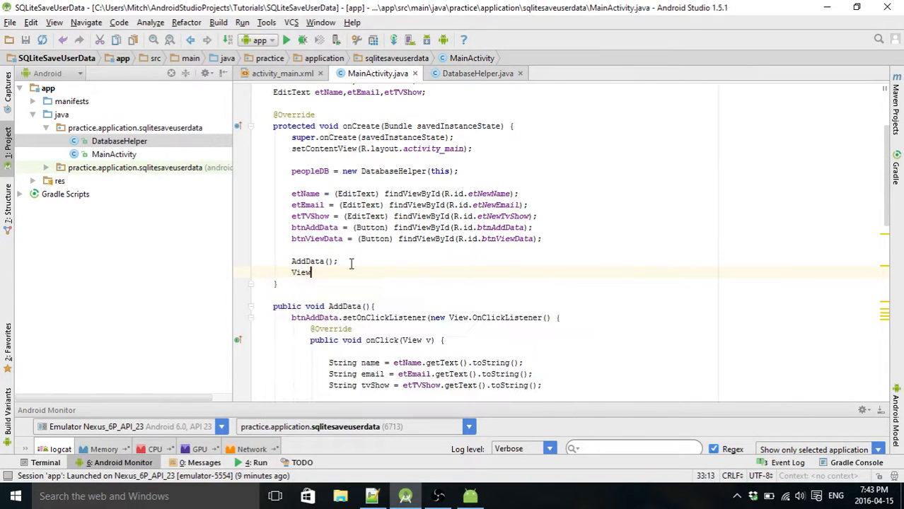
text(Data();)
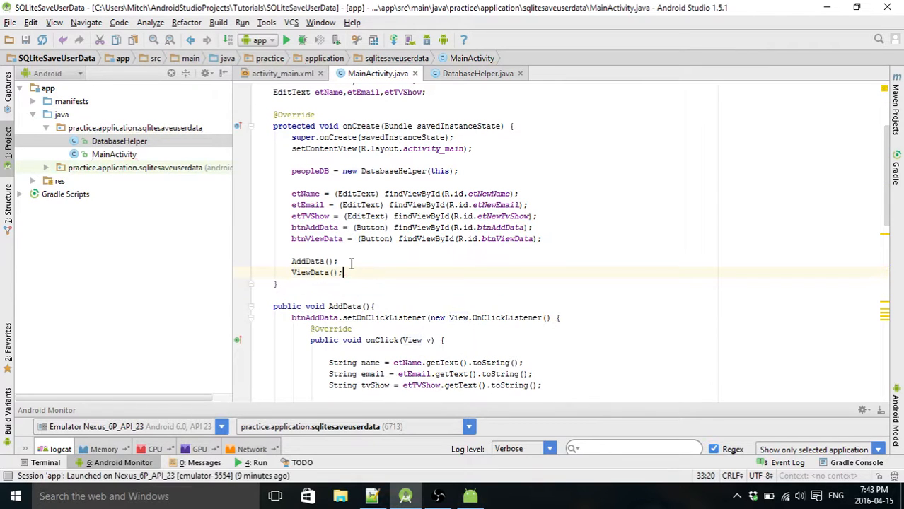
Run the app on the running Nexus 6P emulator.
click(286, 39)
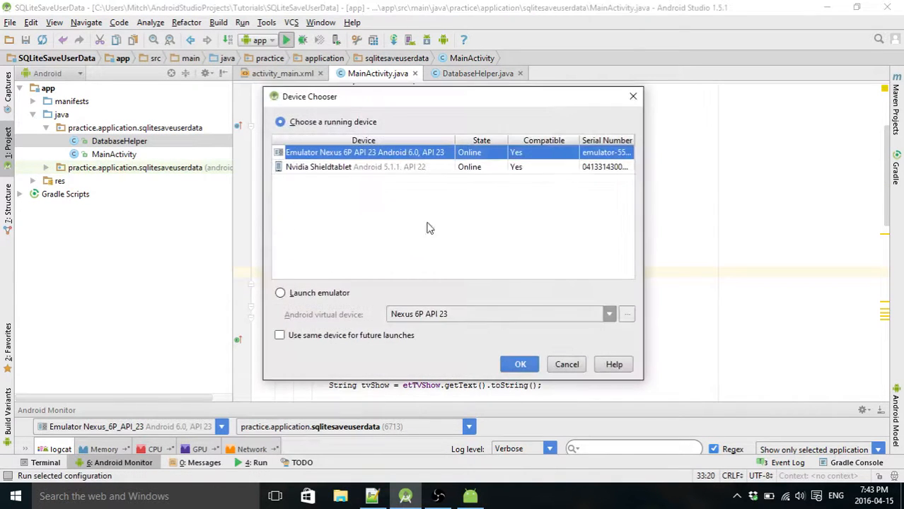
click(520, 363)
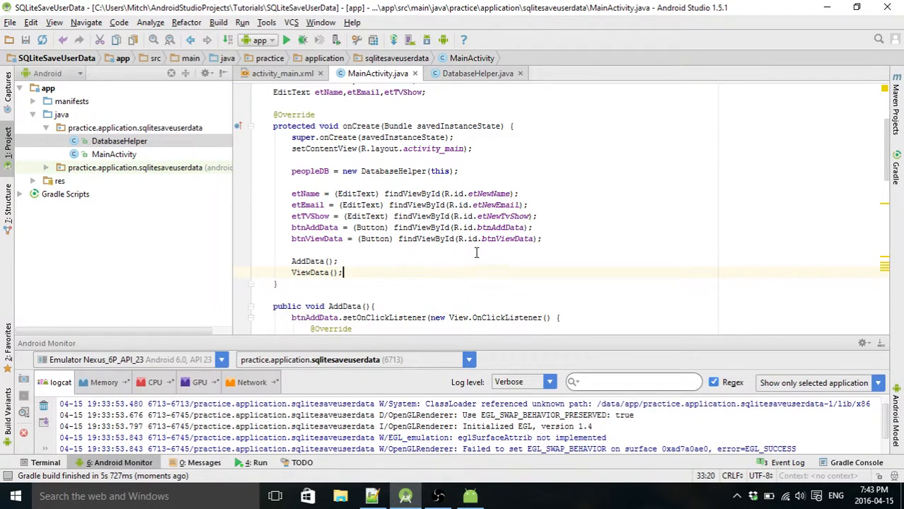
scroll(down, 3)
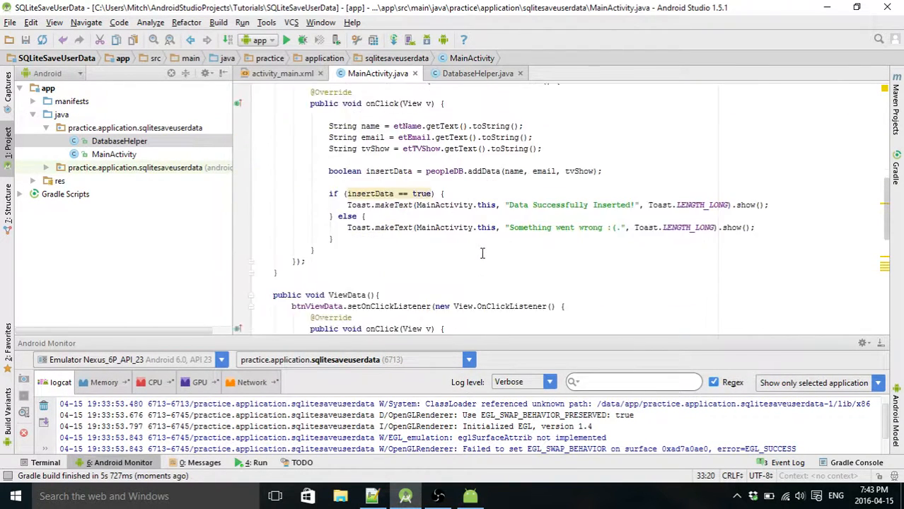
scroll(up, 3)
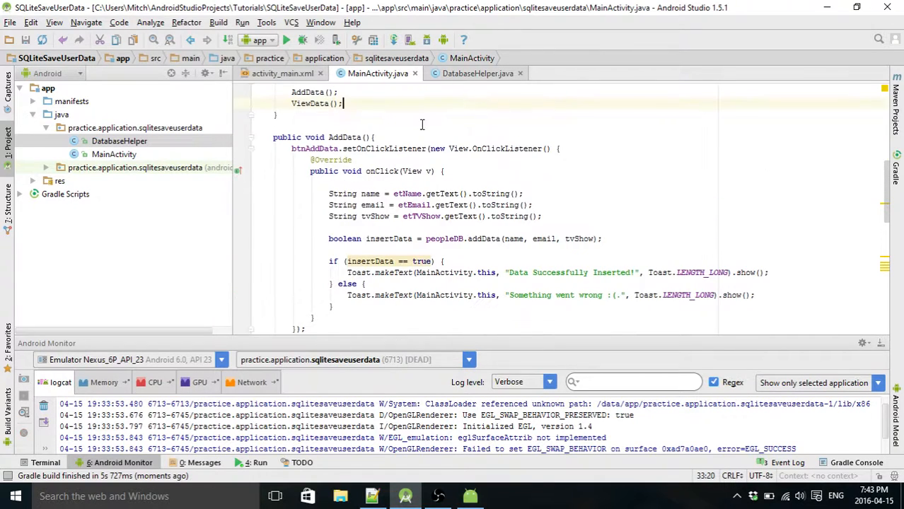
click(478, 73)
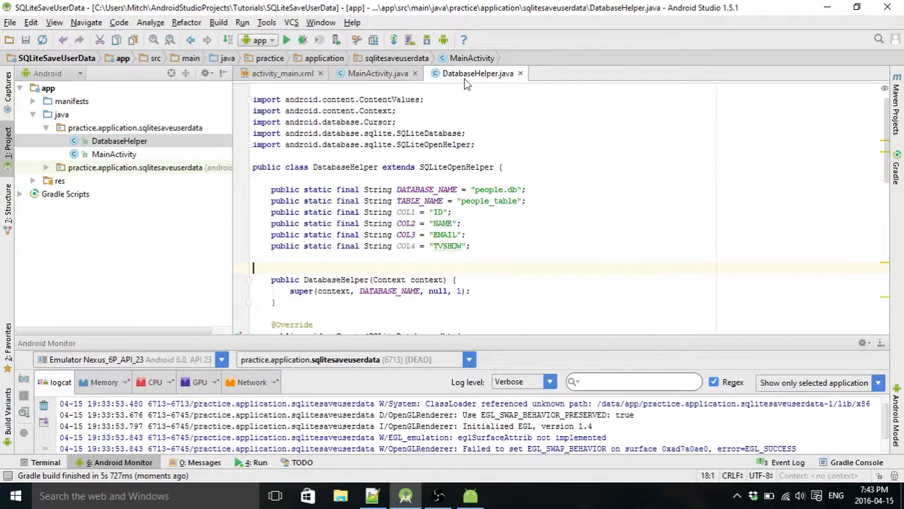
click(376, 74)
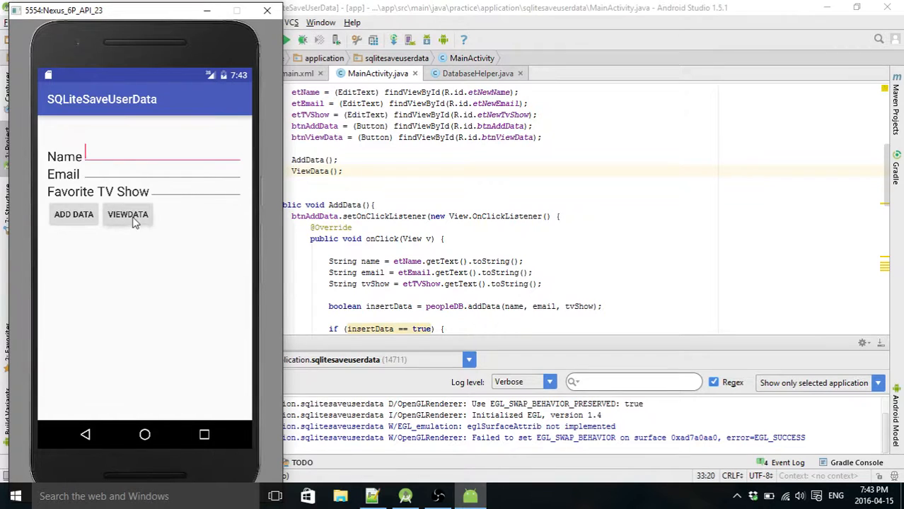
Show the All Stored Data dialog with saved records, dismiss it, and return to the Name field.
click(127, 215)
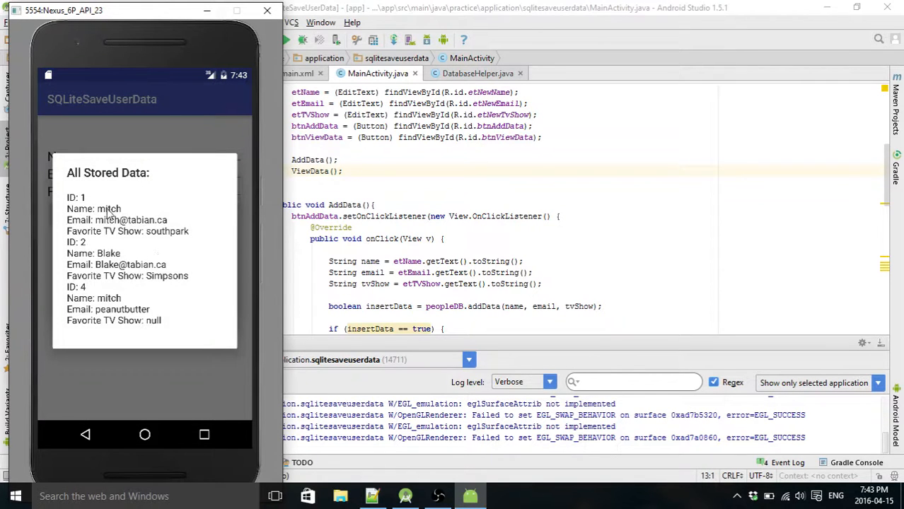
mouse_move(183, 360)
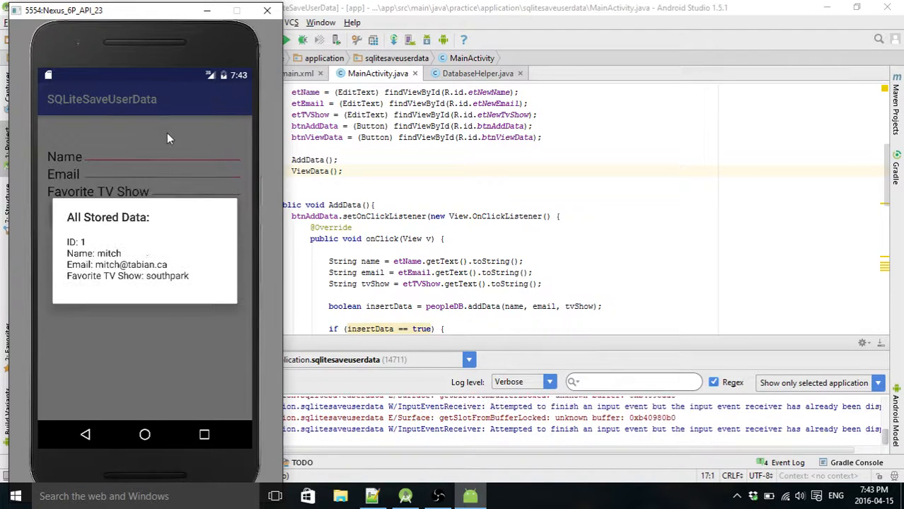
click(142, 155)
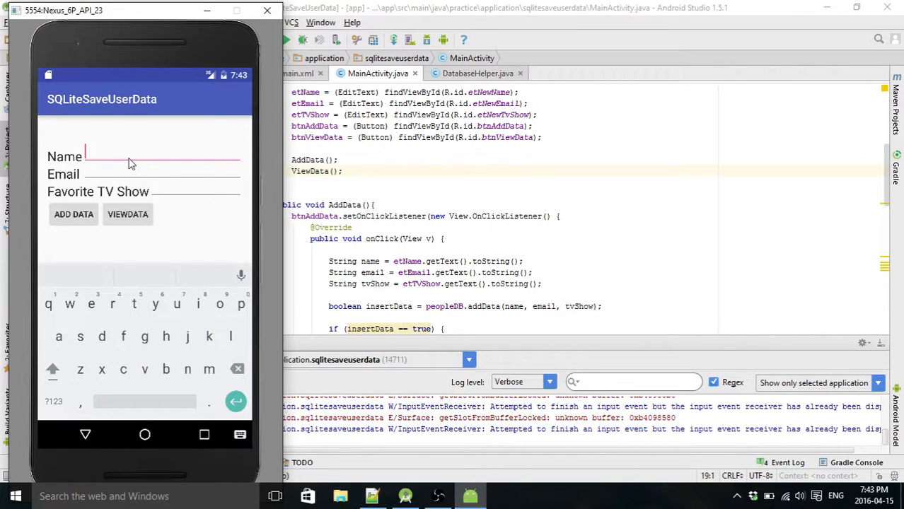
mouse_move(106, 187)
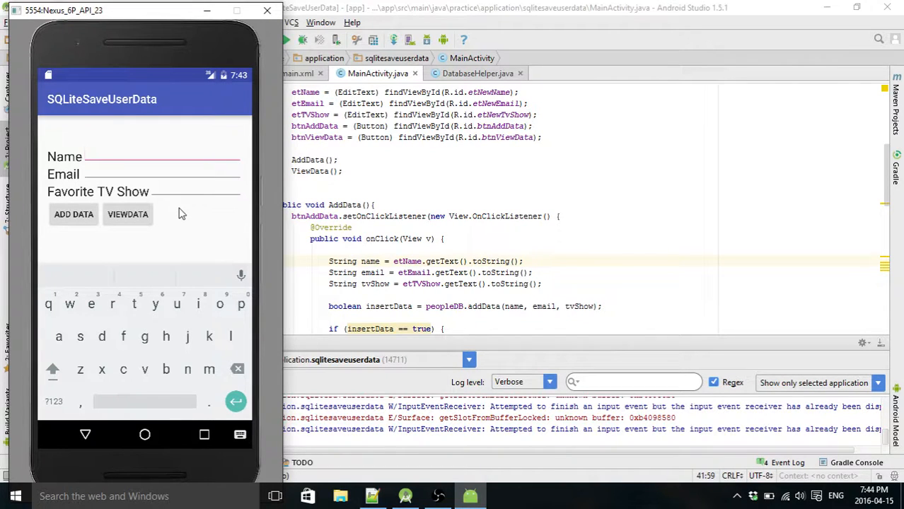
mouse_move(182, 221)
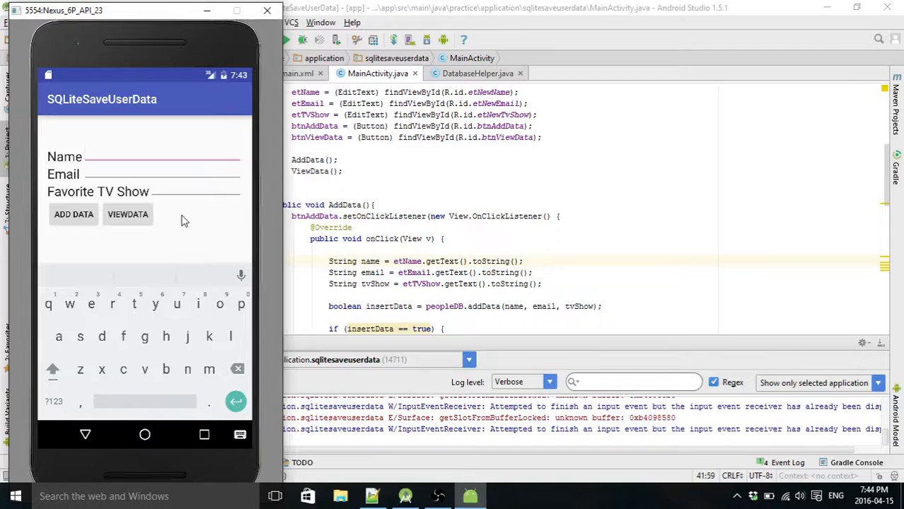
click(162, 156)
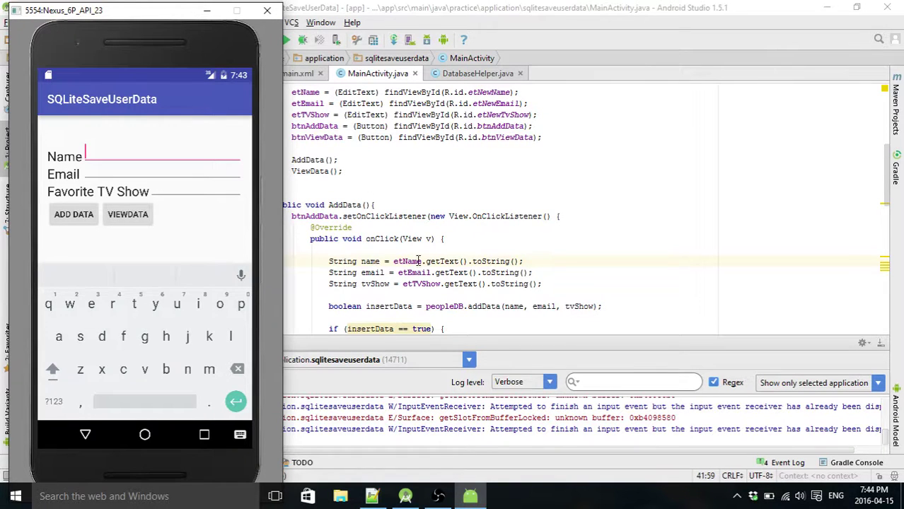